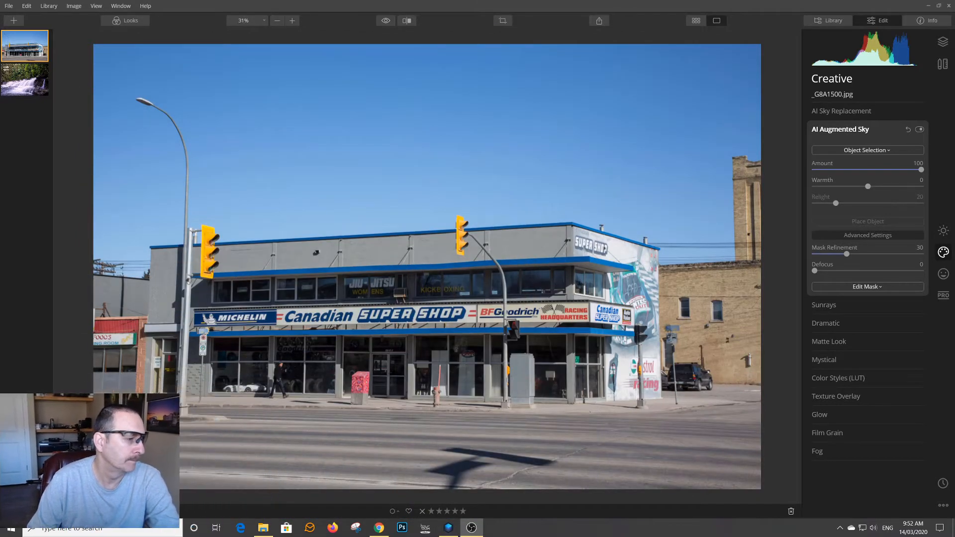
mouse_move(446, 116)
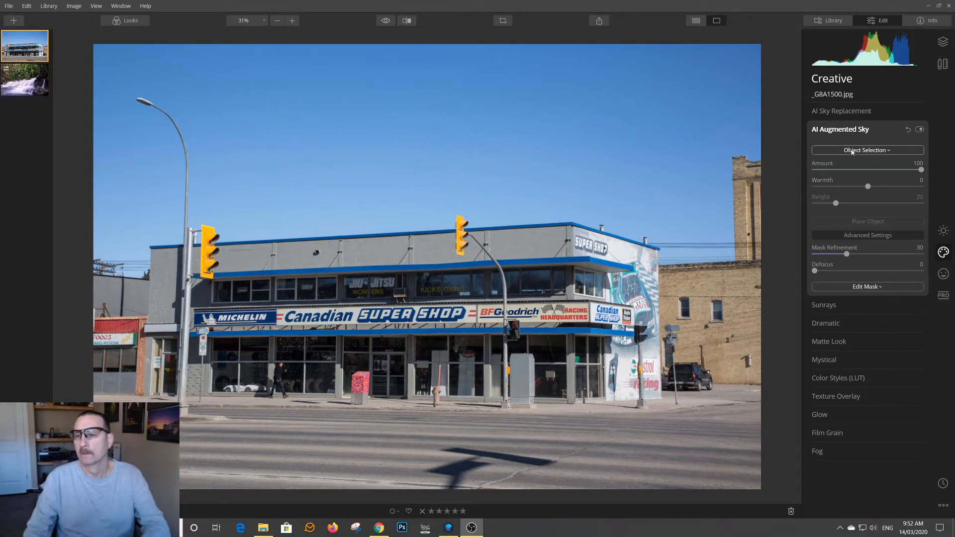
Choose Moon 2 from the Object Selection list in AI Augmented Sky.
click(868, 149)
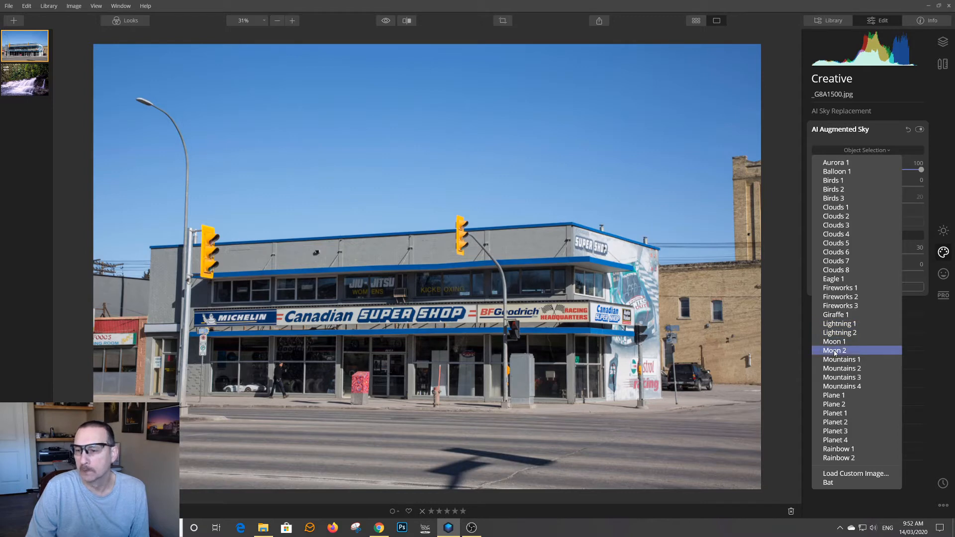
click(833, 350)
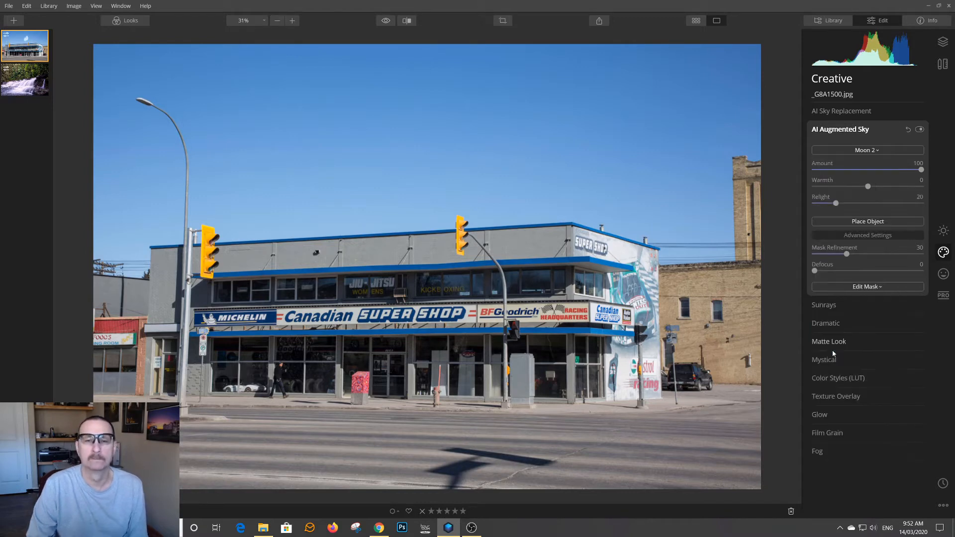
Test the moon's Amount at lower strengths and return it to 100.
click(867, 221)
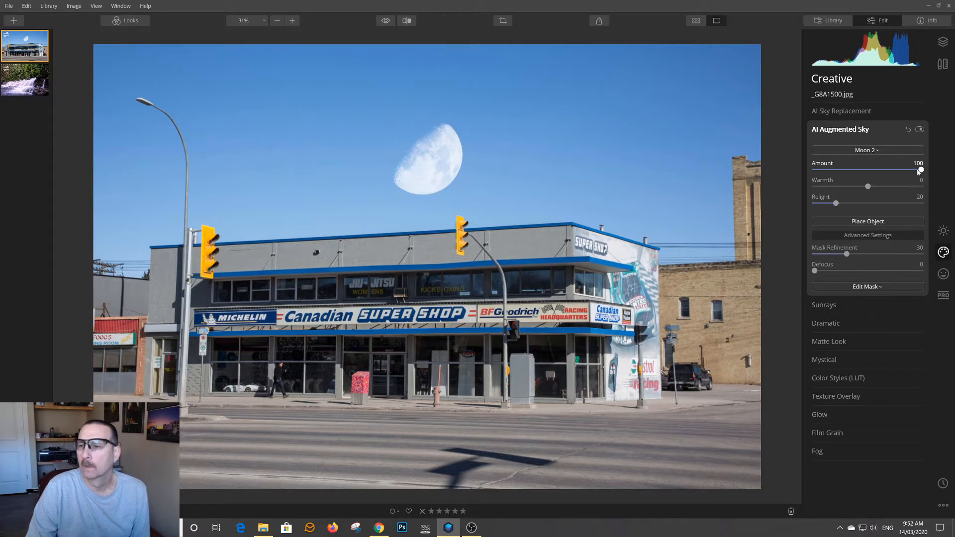
drag(919, 170, 875, 170)
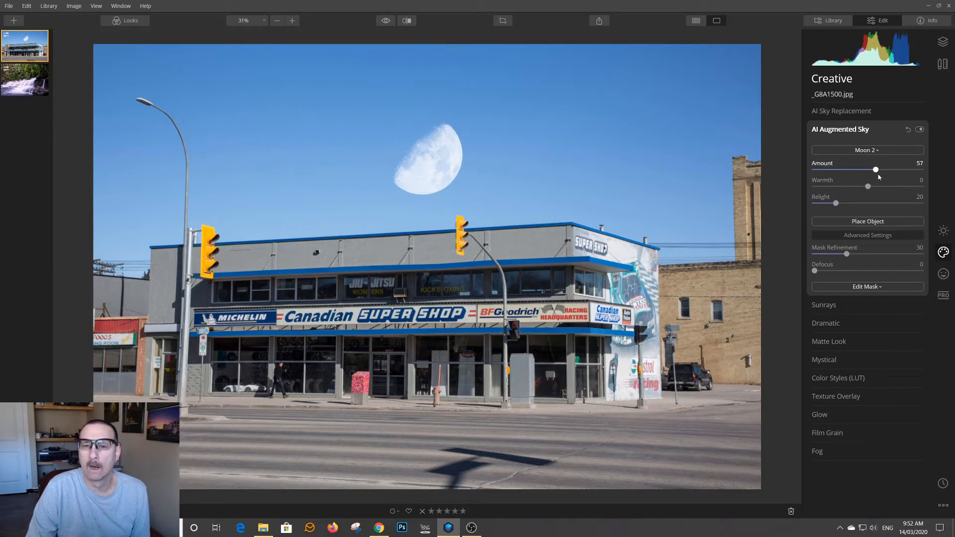
drag(876, 170, 916, 170)
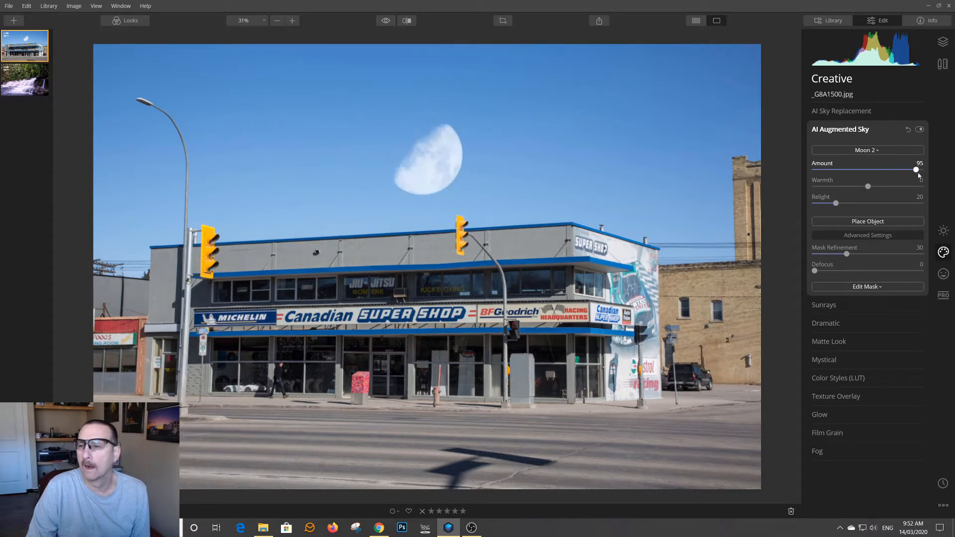
drag(916, 169, 921, 169)
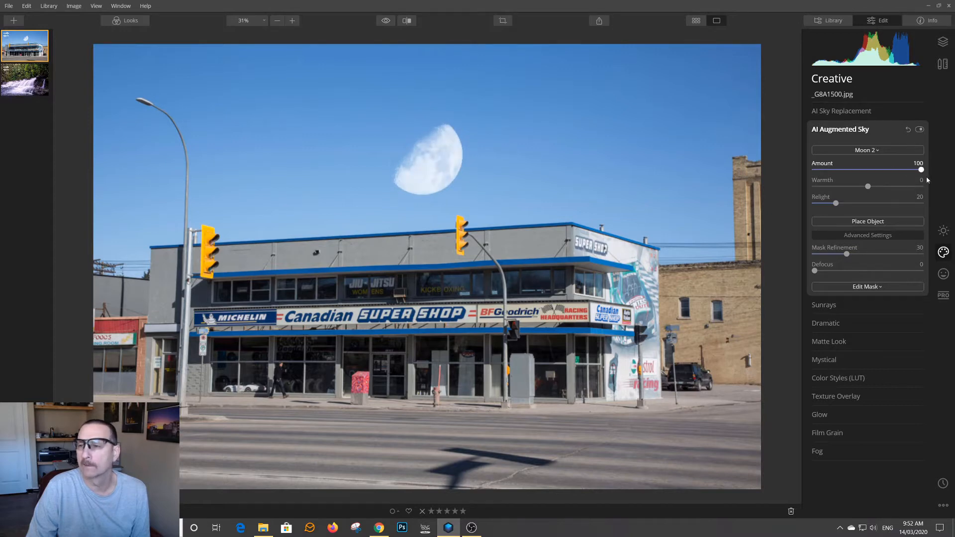
drag(921, 170, 875, 170)
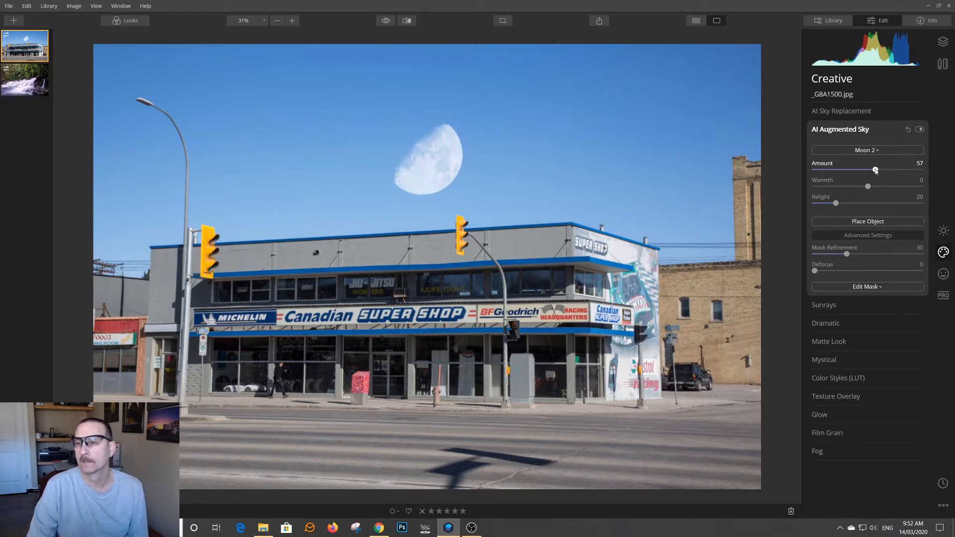
drag(875, 169, 921, 169)
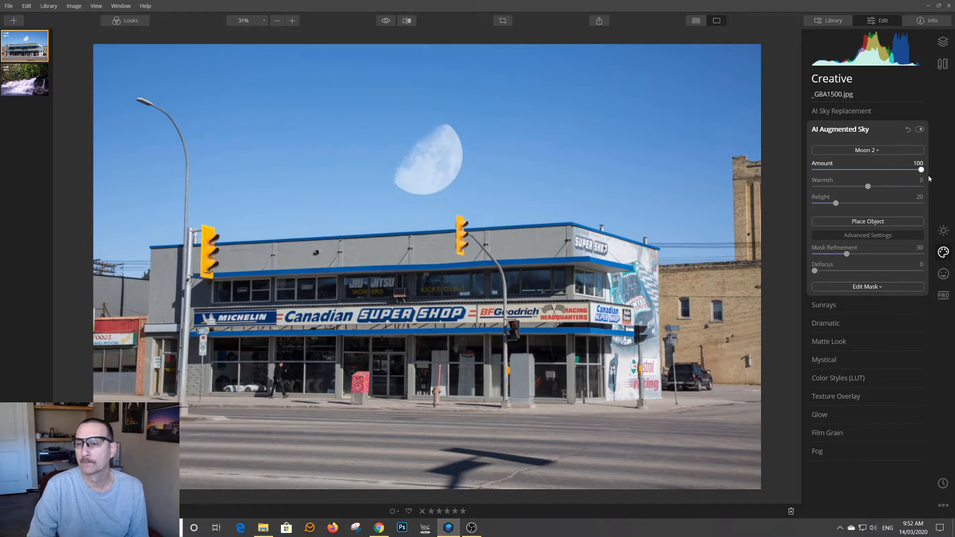
Set the moon's warmth 6, relight 44, mask refinement 37 and defocus 10.
drag(868, 186, 900, 186)
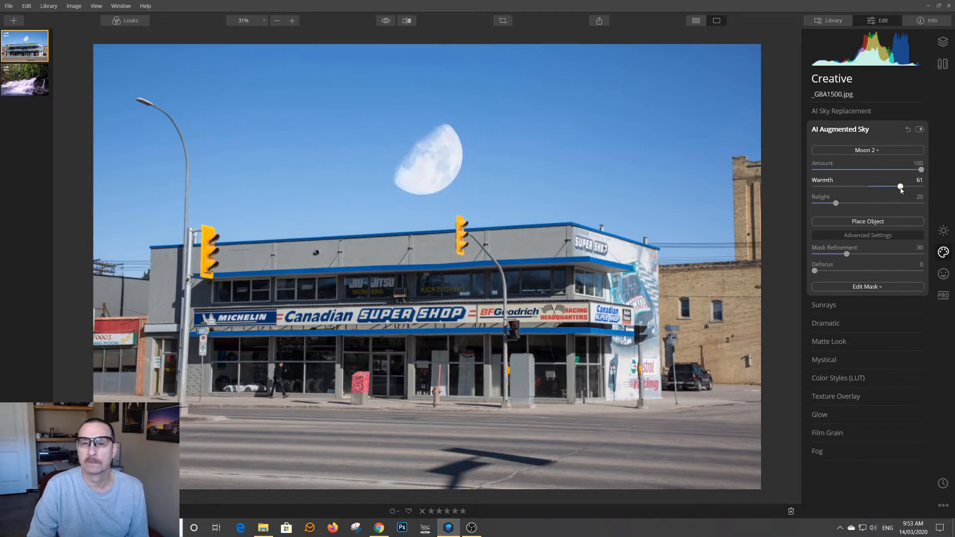
drag(901, 187, 871, 187)
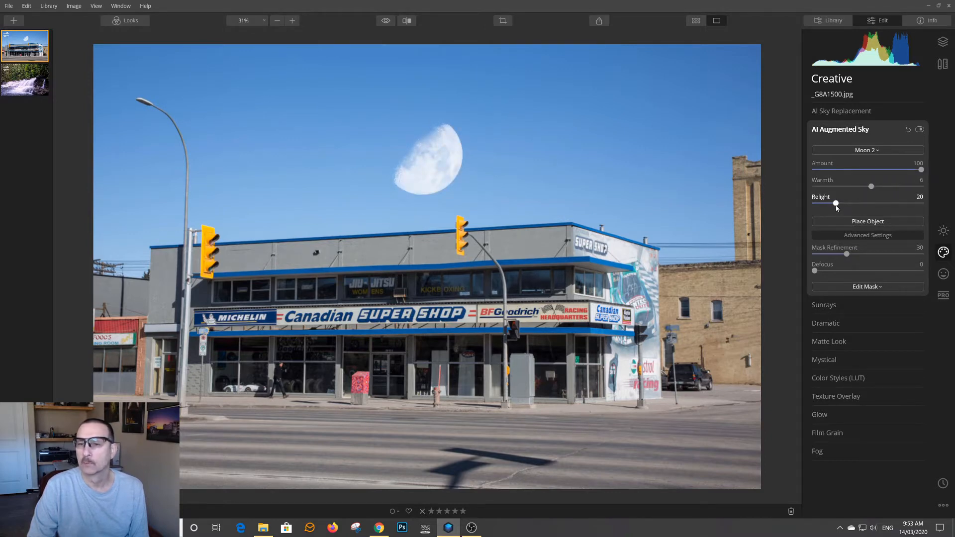
drag(836, 203, 885, 203)
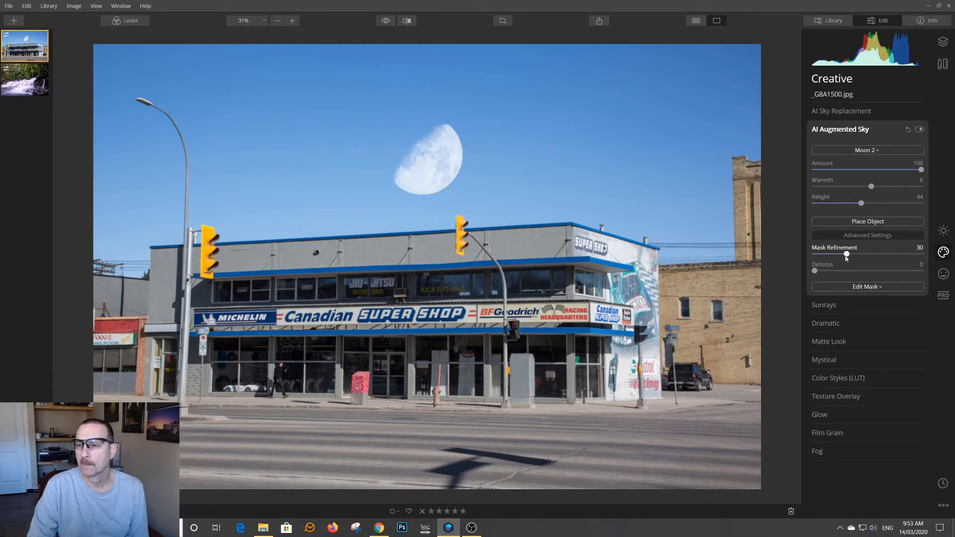
drag(845, 255, 891, 255)
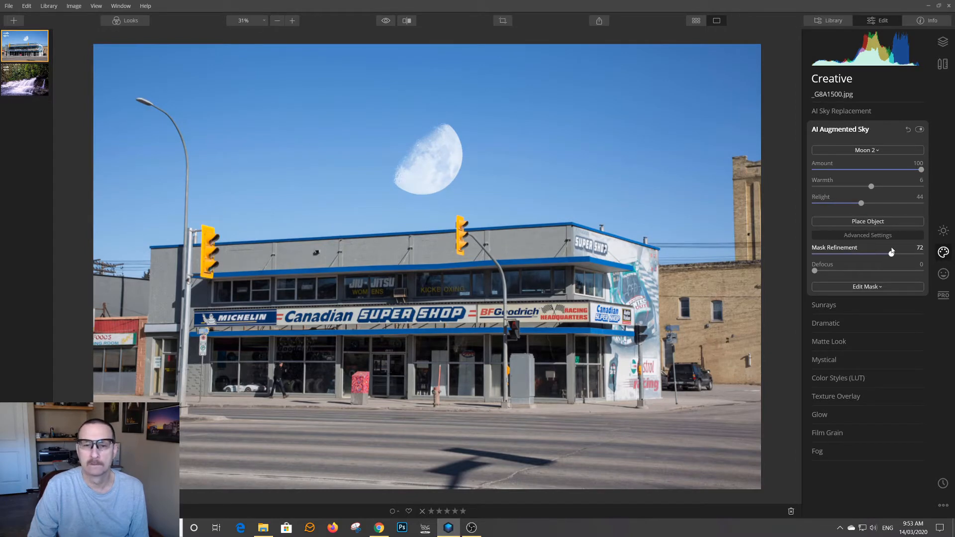
drag(889, 255, 852, 254)
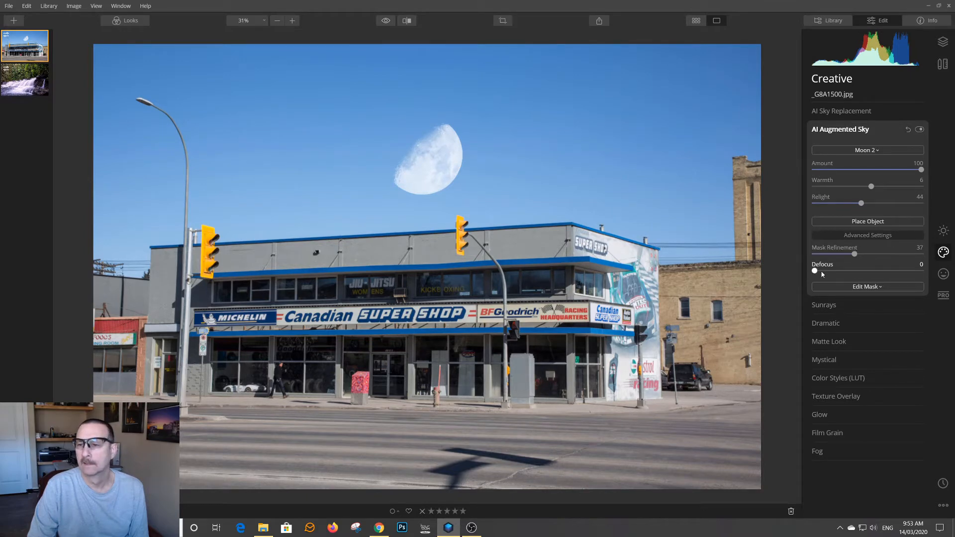
drag(814, 272, 824, 271)
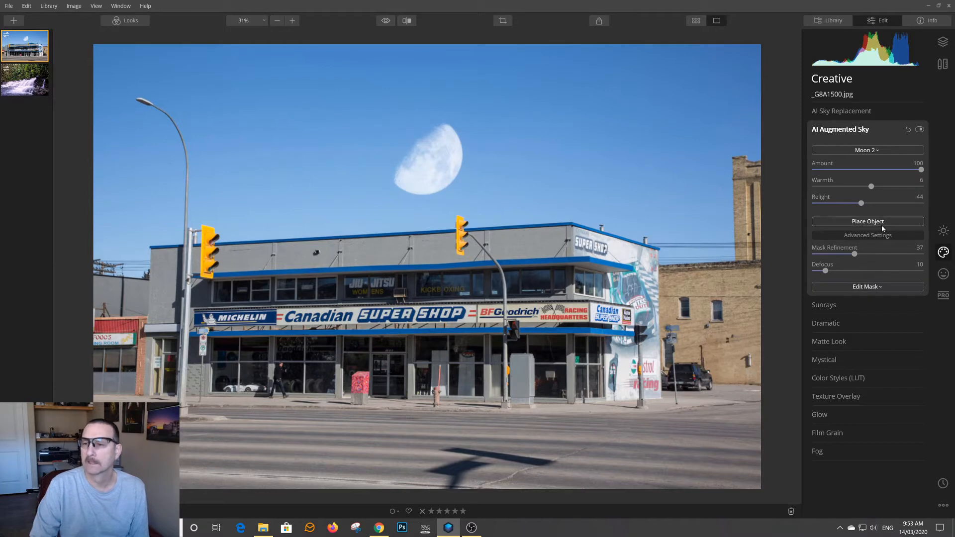
Place the moon enlarged and turned beside the lamp post in the upper-left sky.
click(867, 221)
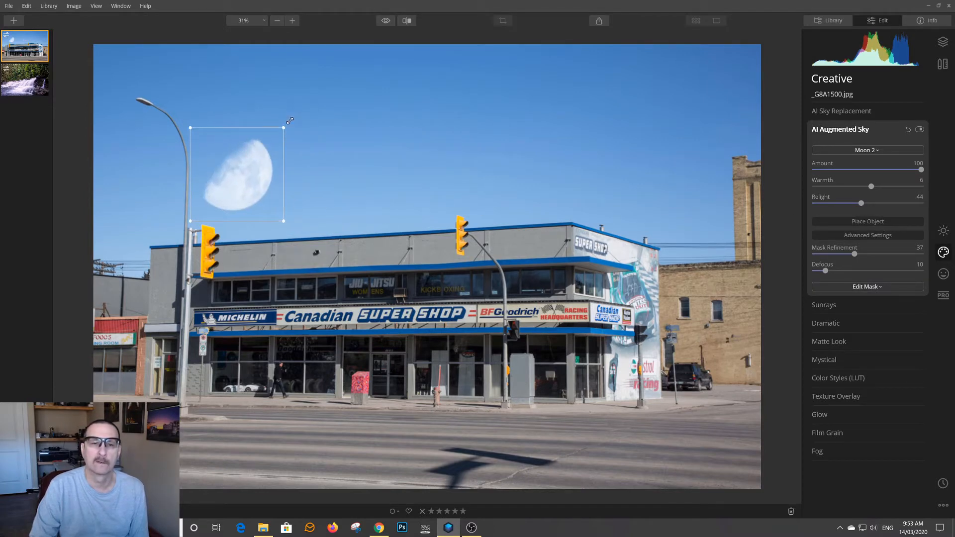
drag(282, 129, 374, 38)
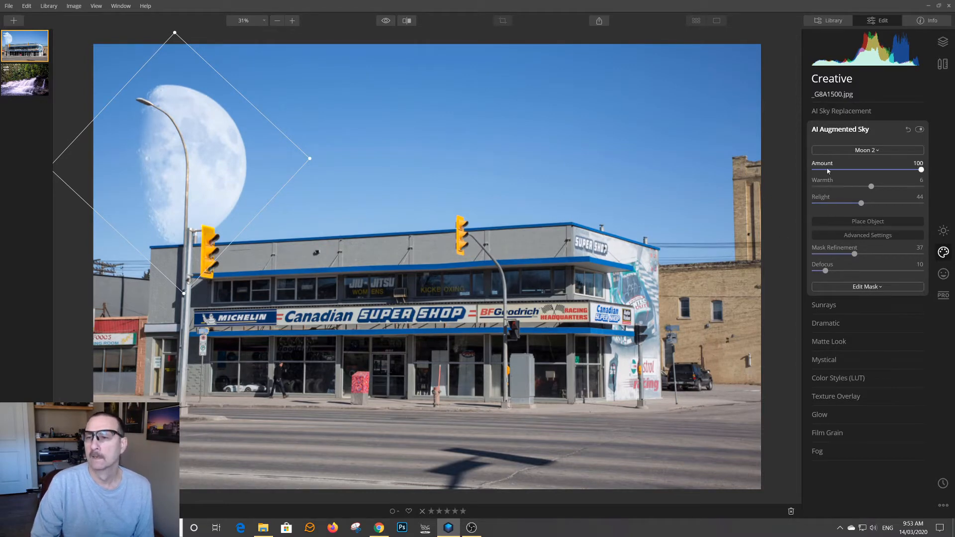
click(840, 129)
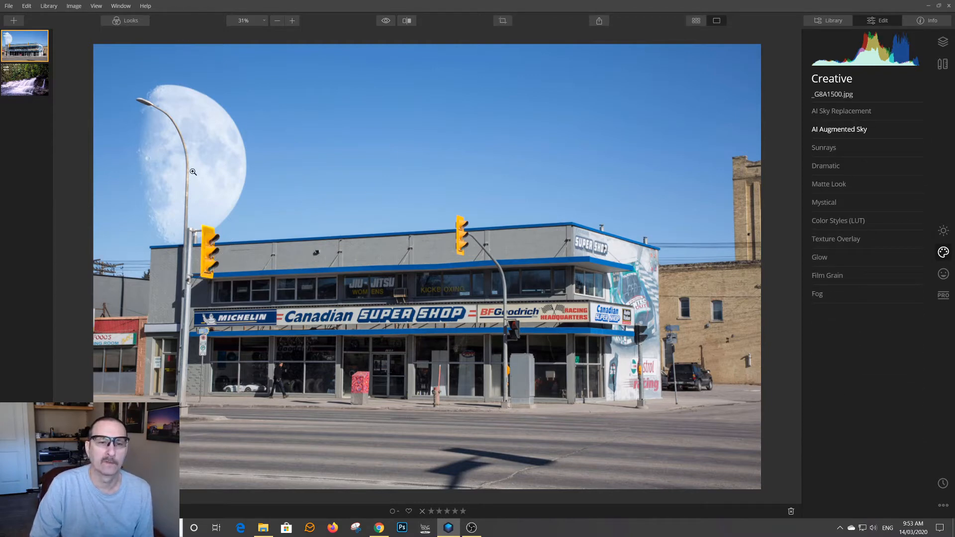
mouse_move(187, 205)
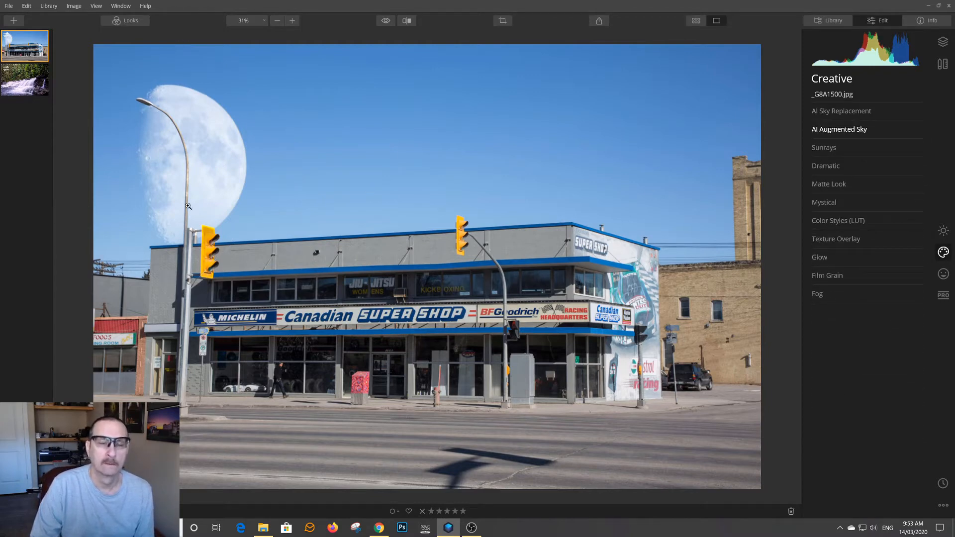
mouse_move(409, 183)
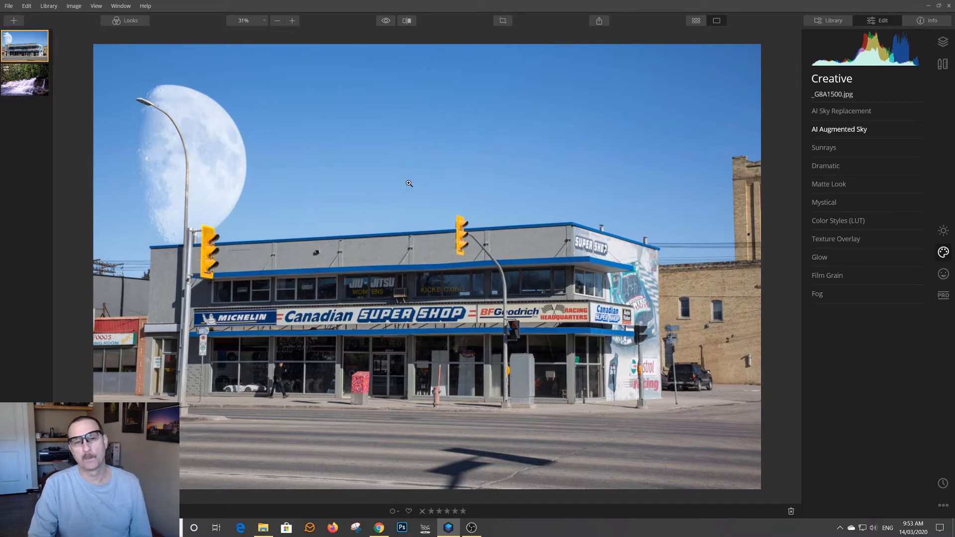
mouse_move(580, 138)
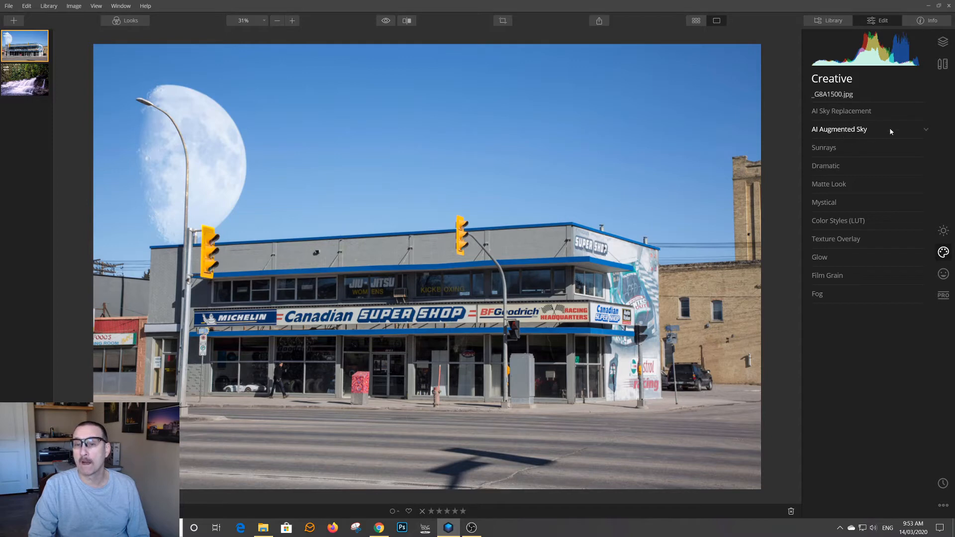
Refine the placement, enlarging the moon and shifting it higher and further left.
click(840, 128)
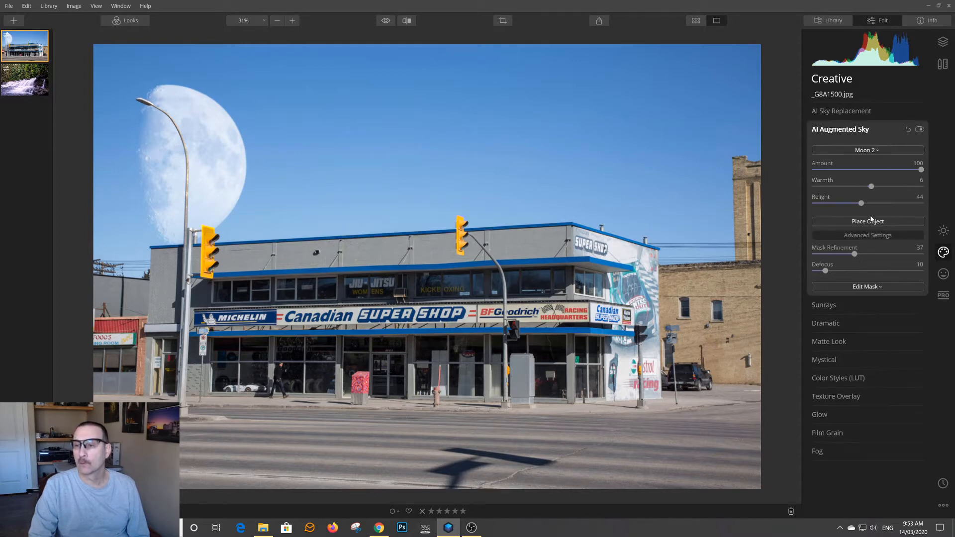
click(868, 221)
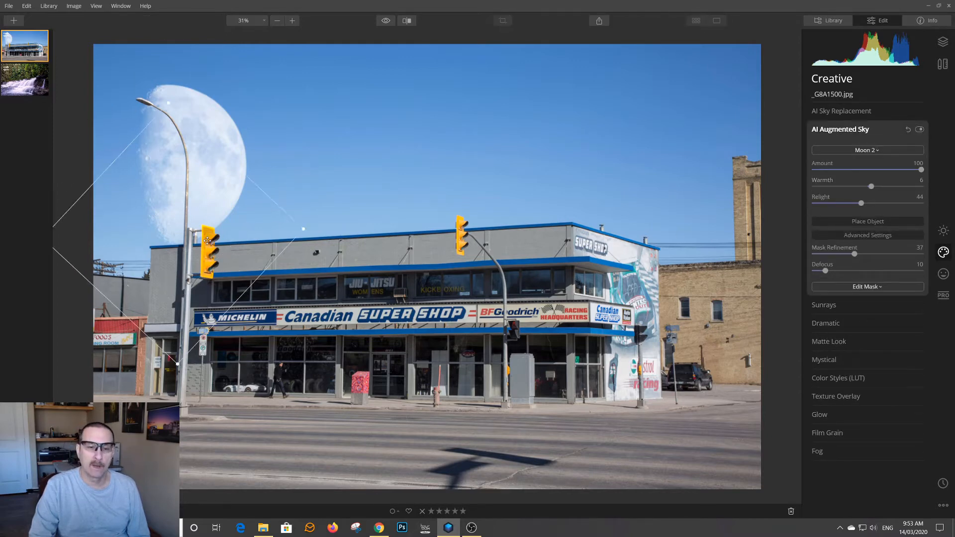
drag(210, 241, 210, 393)
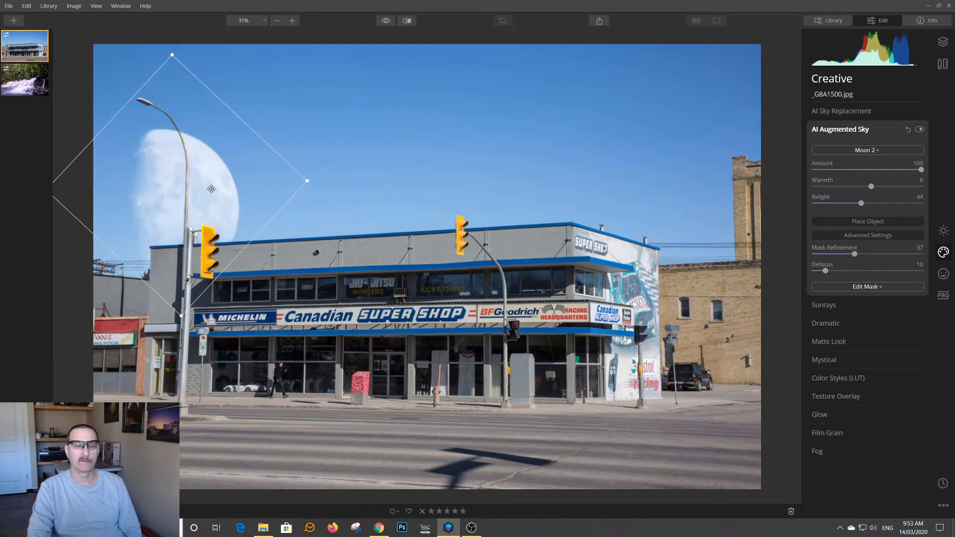
drag(211, 189, 191, 155)
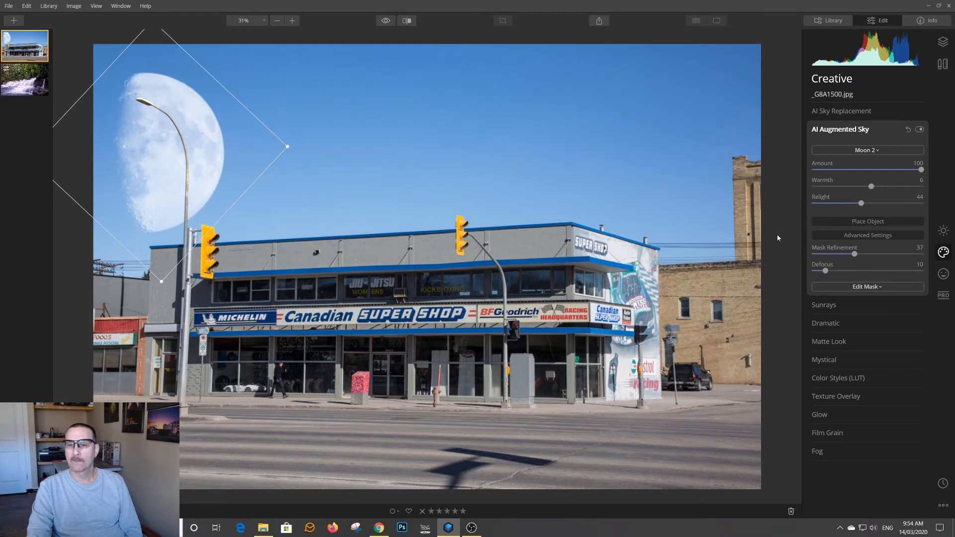
Swap the sky object to the Birds 2 flock, then back to a small Moon 2.
click(867, 150)
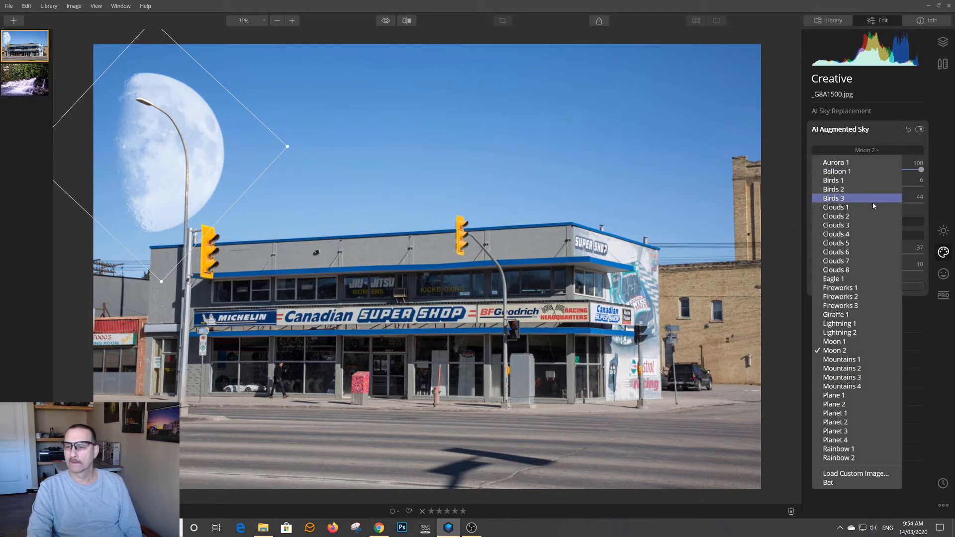
mouse_move(858, 296)
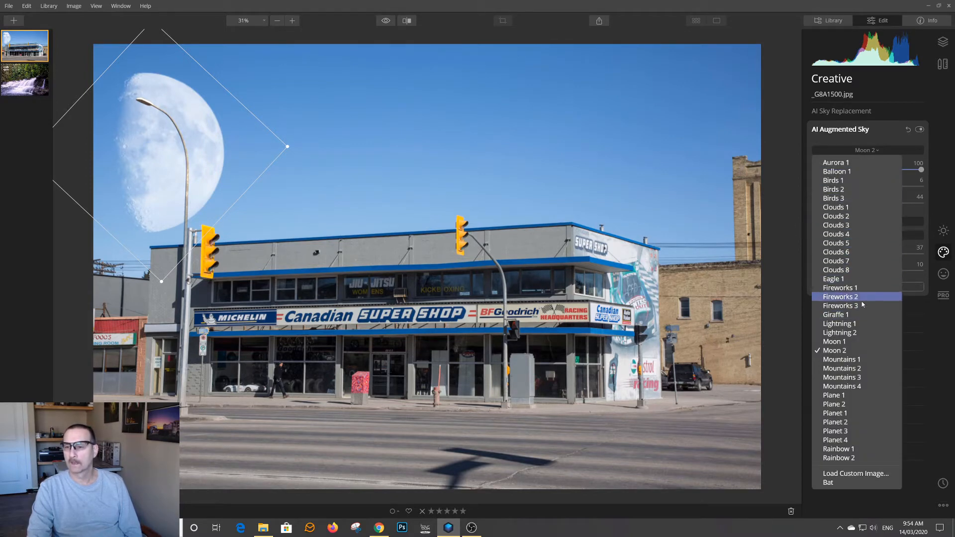
mouse_move(847, 261)
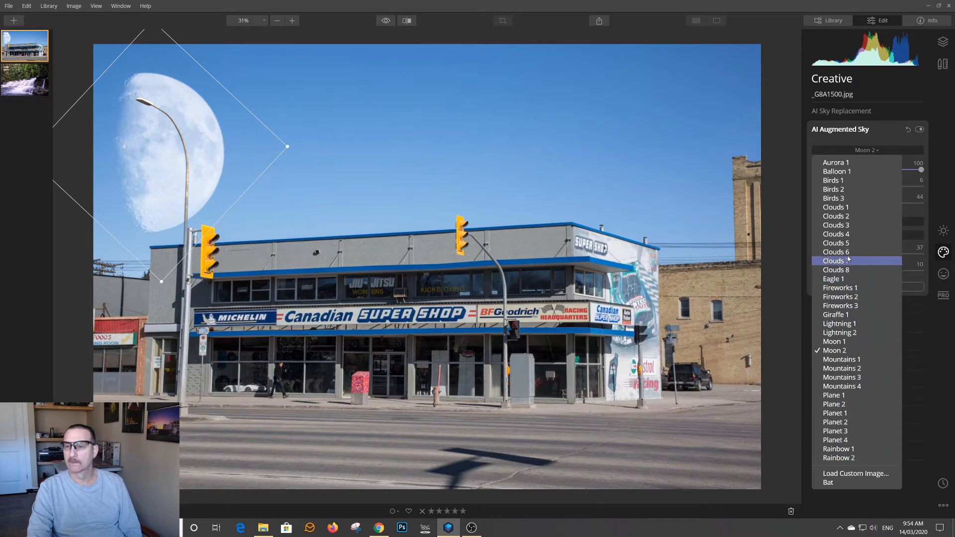
mouse_move(846, 189)
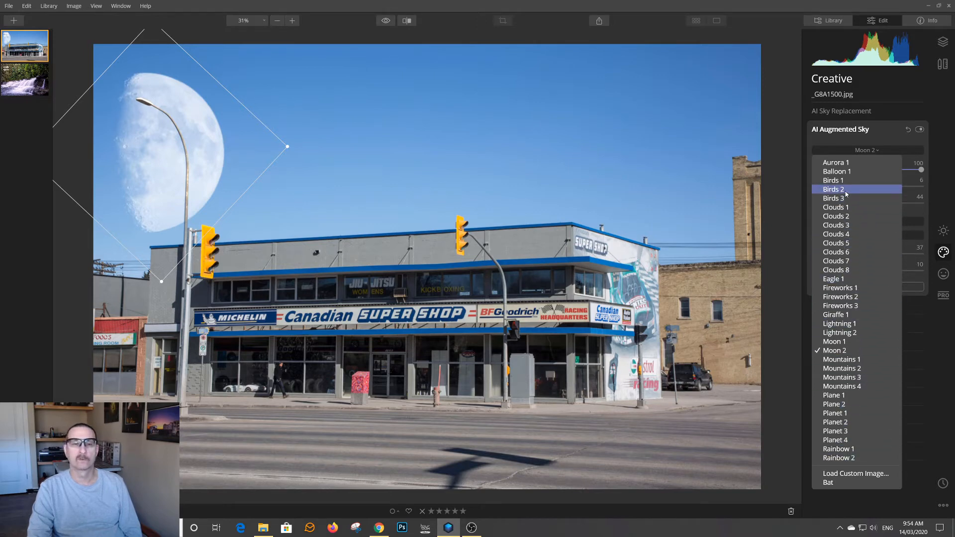
click(833, 189)
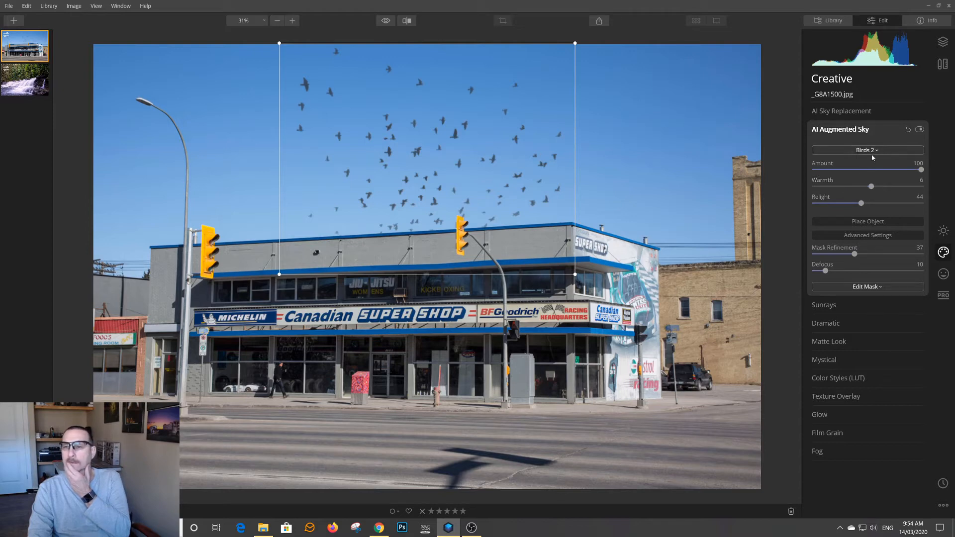
click(867, 149)
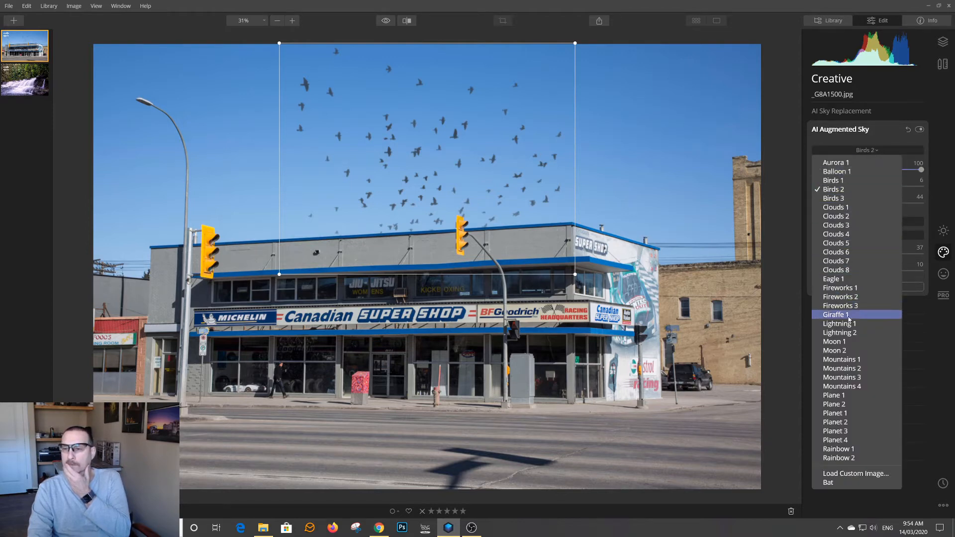
mouse_move(854, 270)
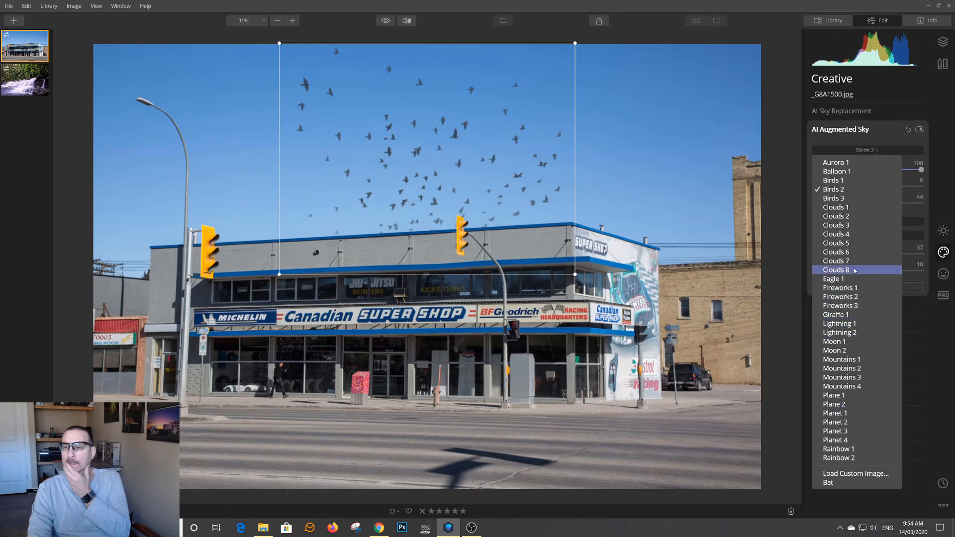
mouse_move(833, 350)
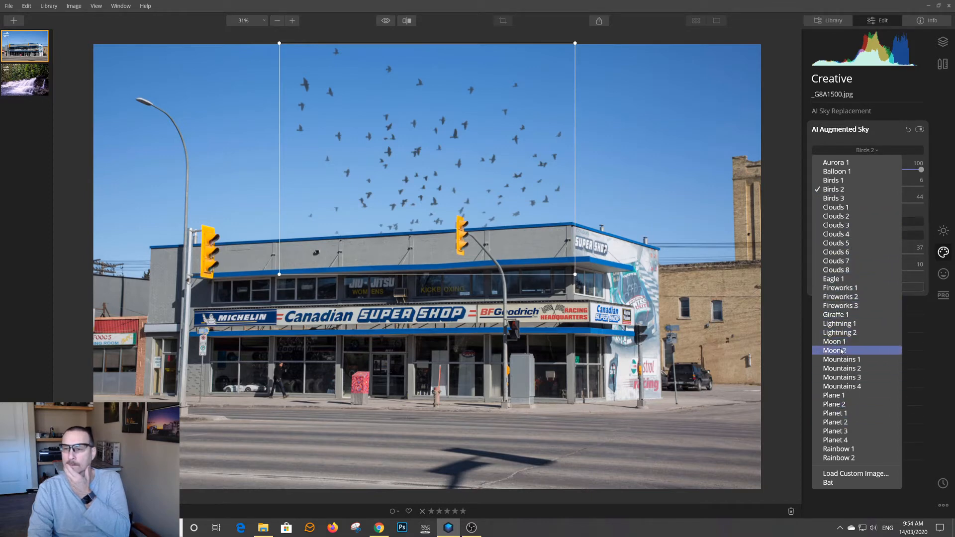
click(834, 350)
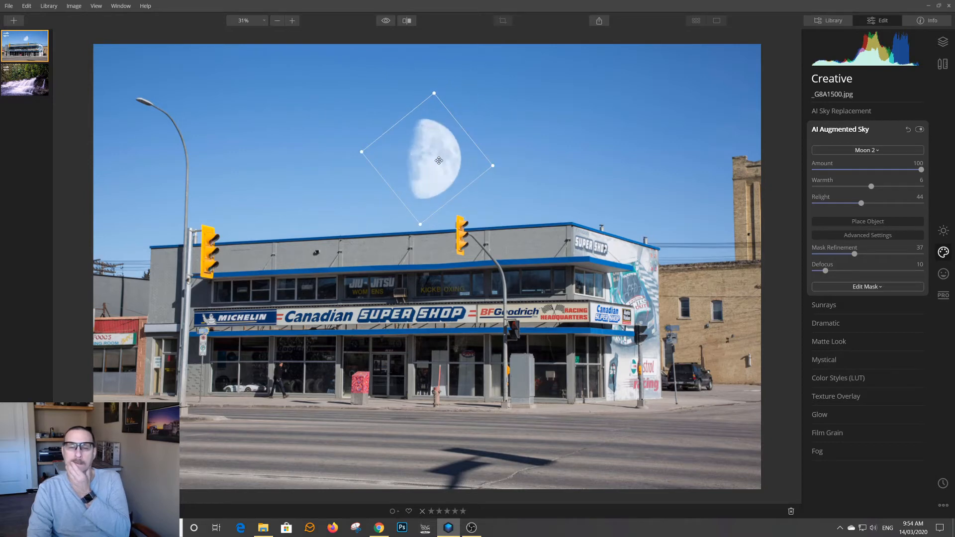
Move the moon to the upper-left sky behind the street lamp and enlarge it.
drag(434, 158, 177, 177)
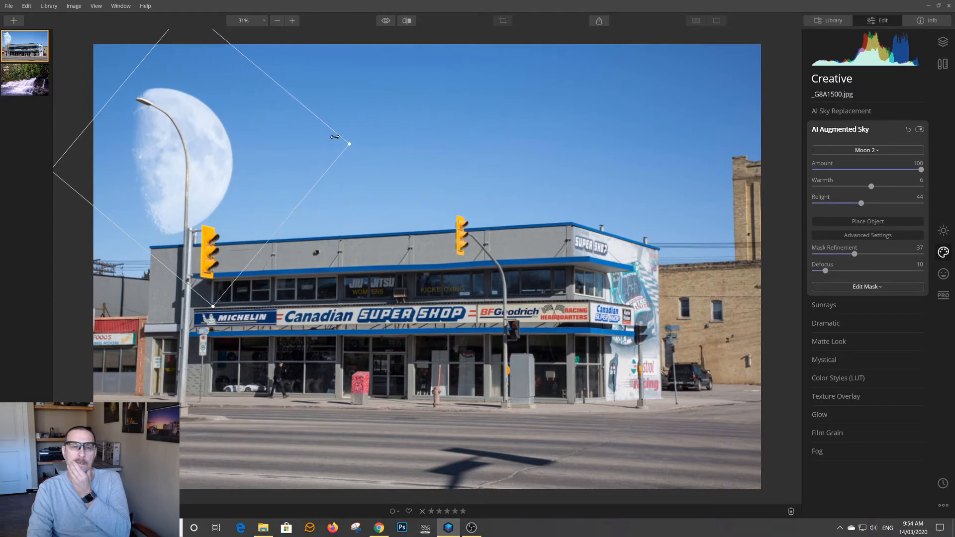
drag(348, 144, 341, 134)
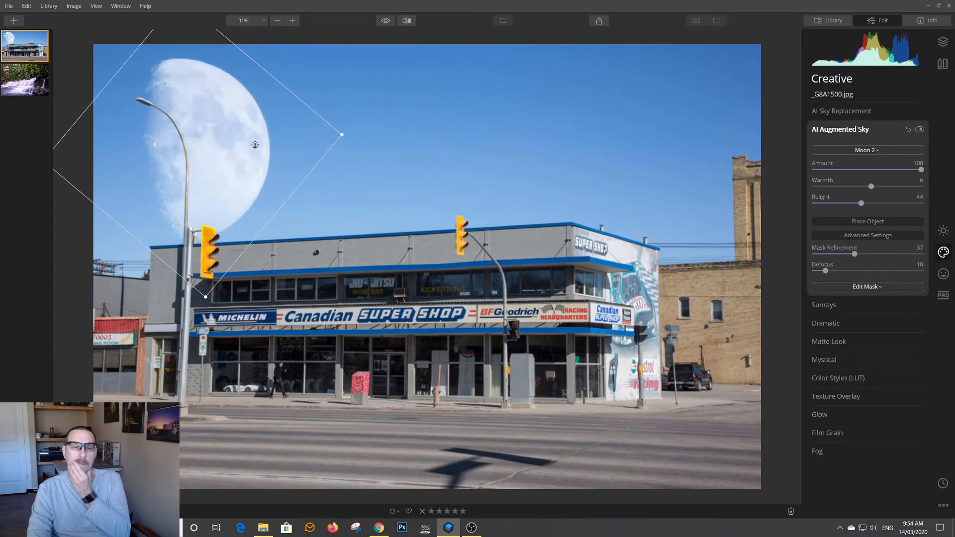
mouse_move(560, 144)
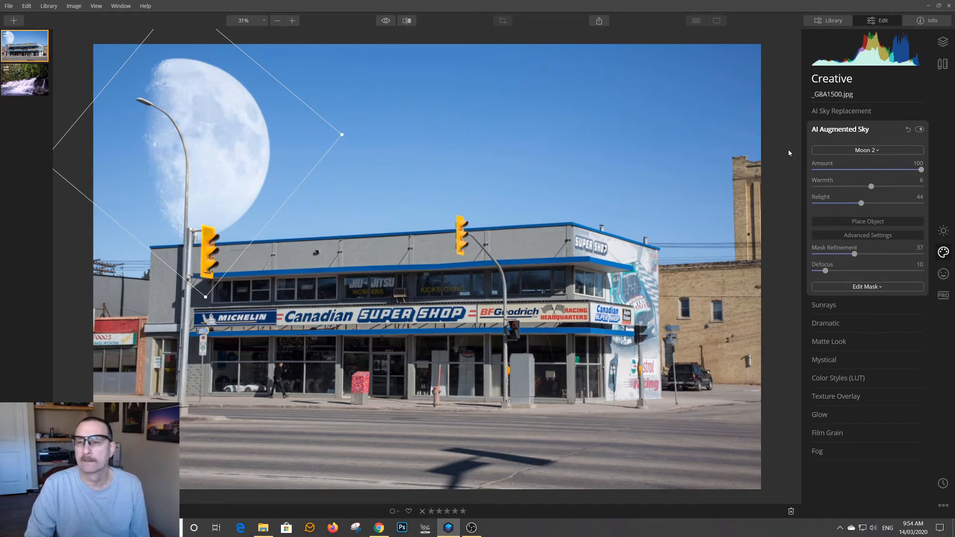
mouse_move(792, 298)
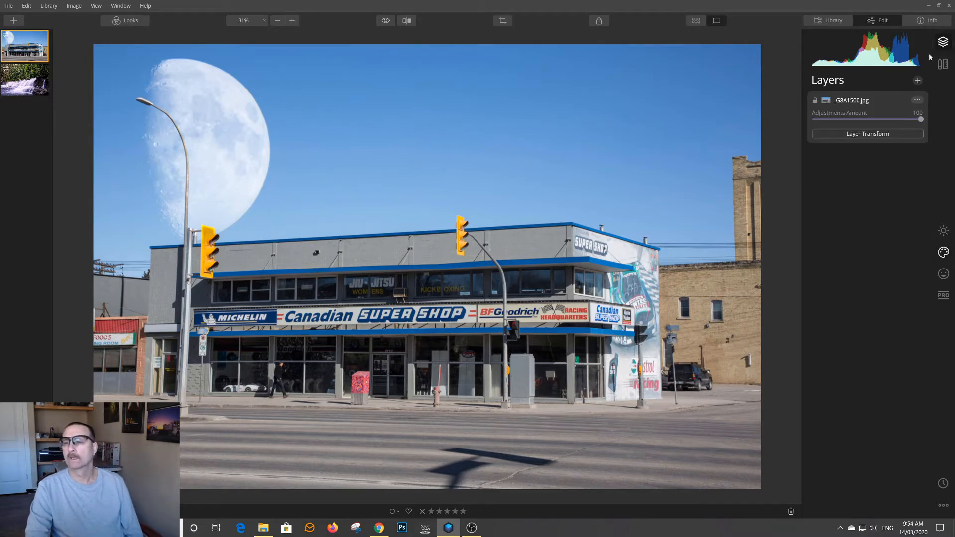
Add a trial adjustment layer, view its Creative tools, then return to Layers.
click(917, 80)
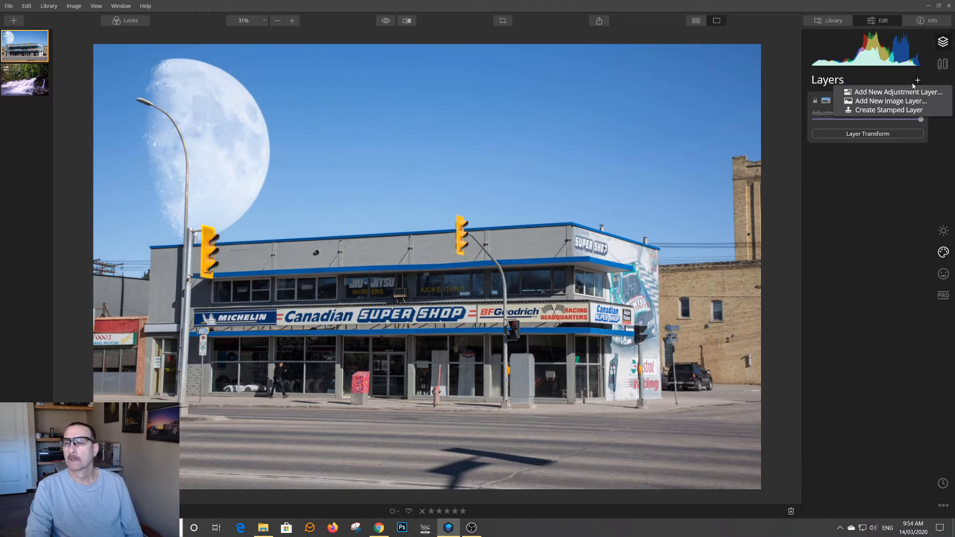
click(890, 91)
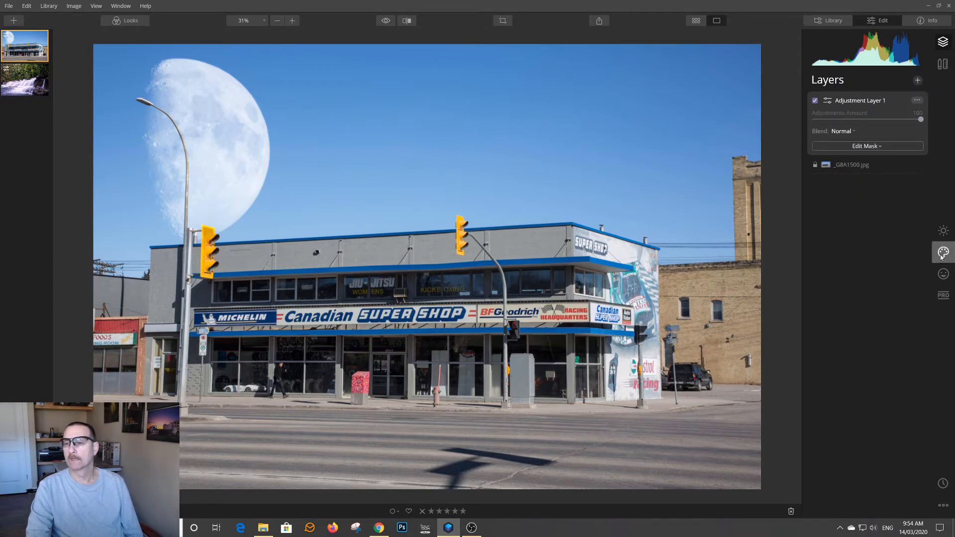
click(943, 253)
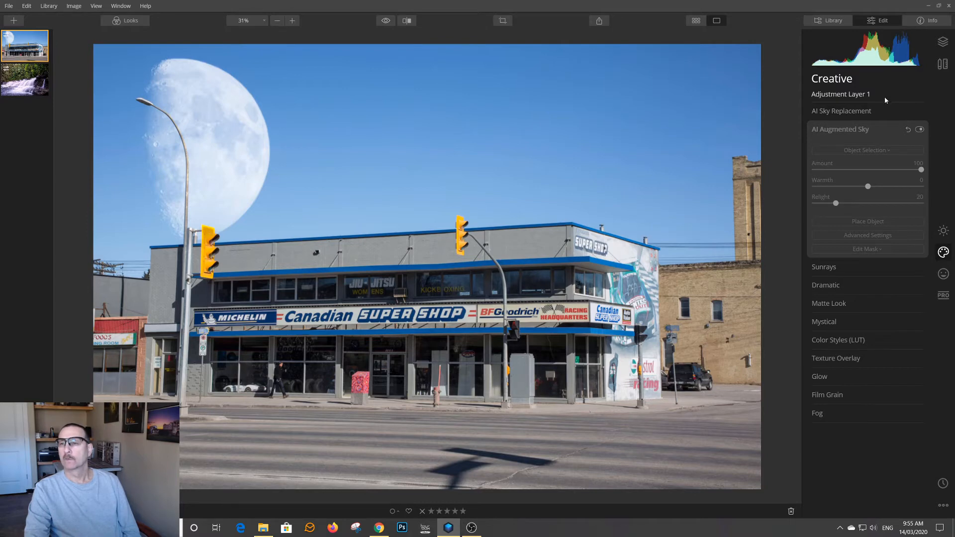
mouse_move(863, 98)
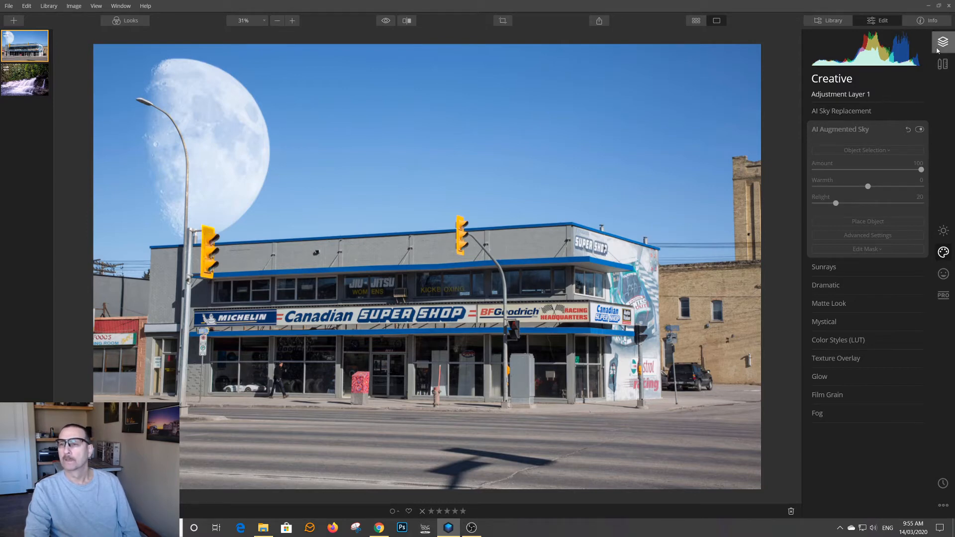
click(931, 42)
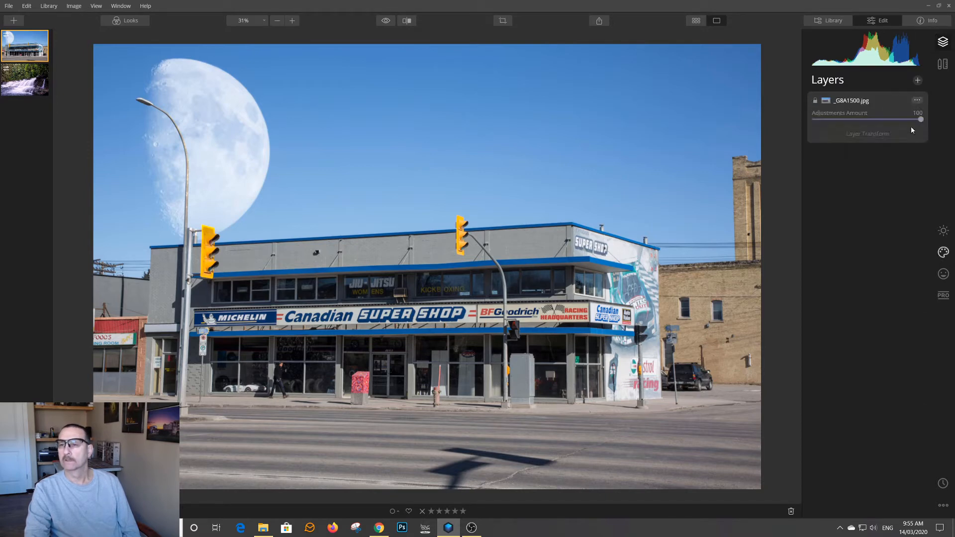
Create a stamped layer of the current image above the storefront photo.
click(917, 79)
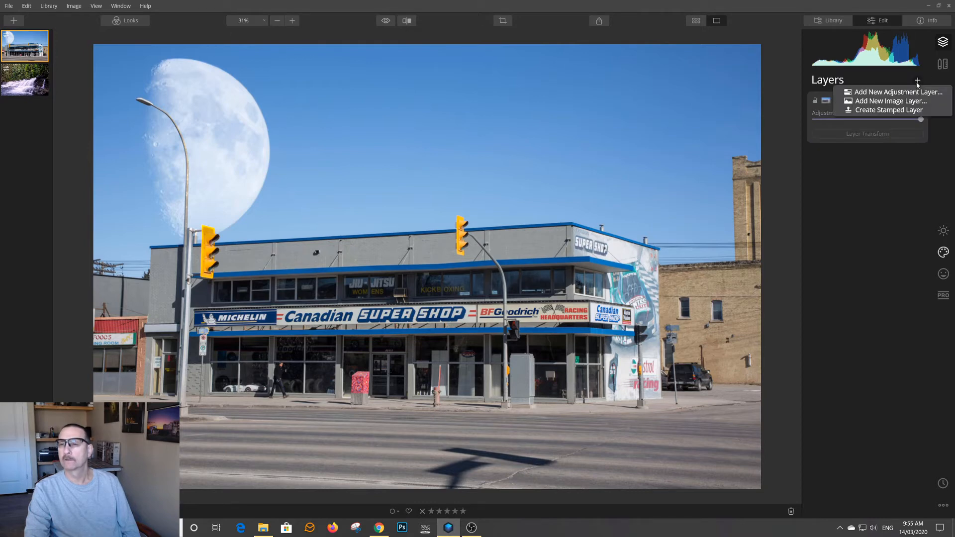
click(889, 109)
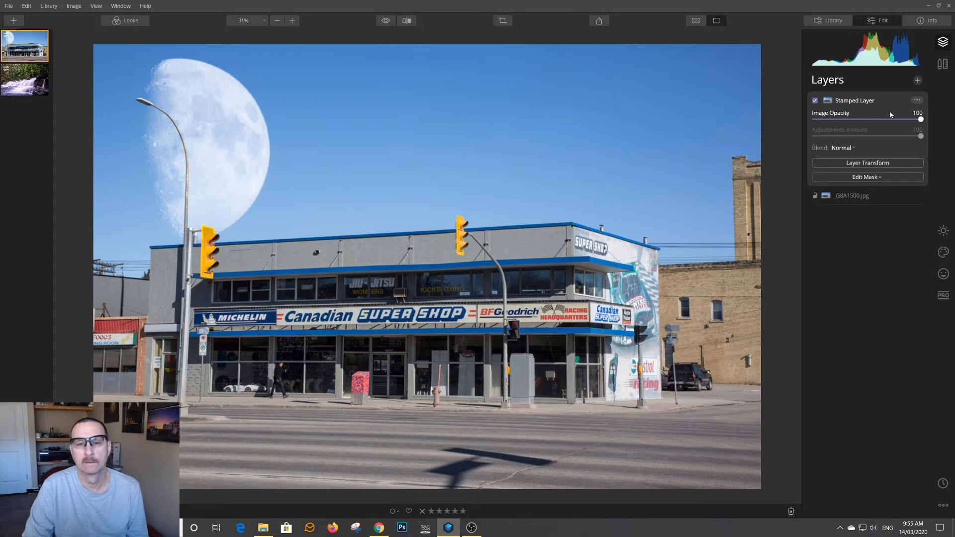
mouse_move(925, 223)
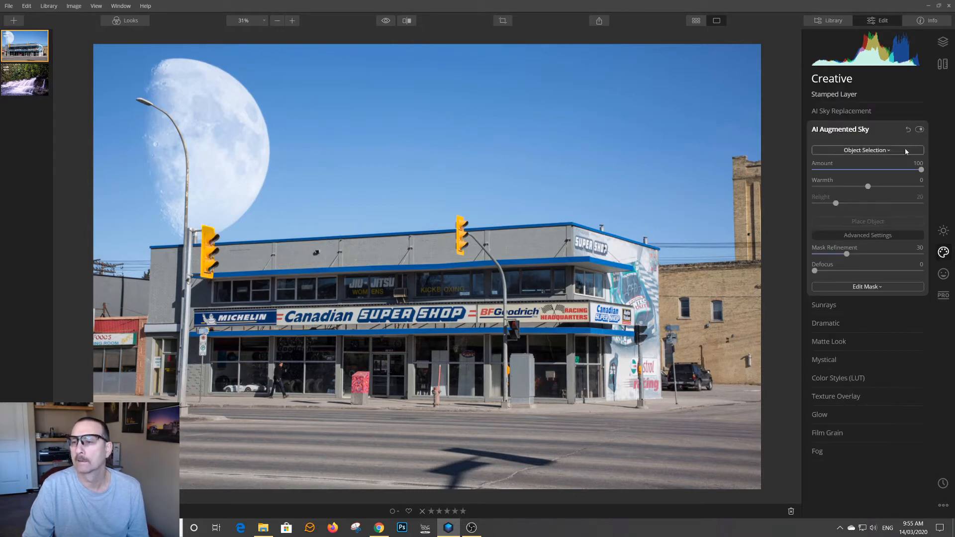
Try Birds 2 and Birds 1, then settle on the smaller Birds 3 gull flock.
click(867, 149)
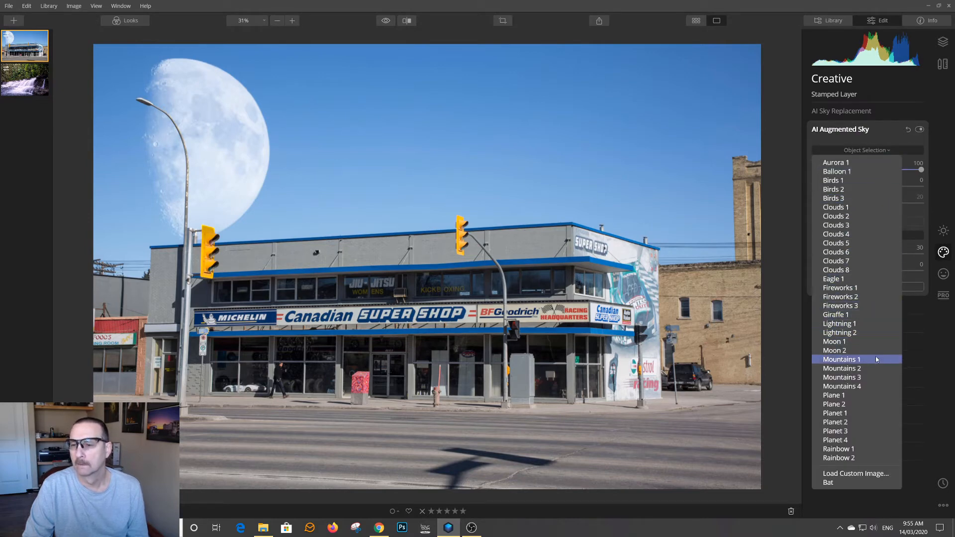
click(833, 189)
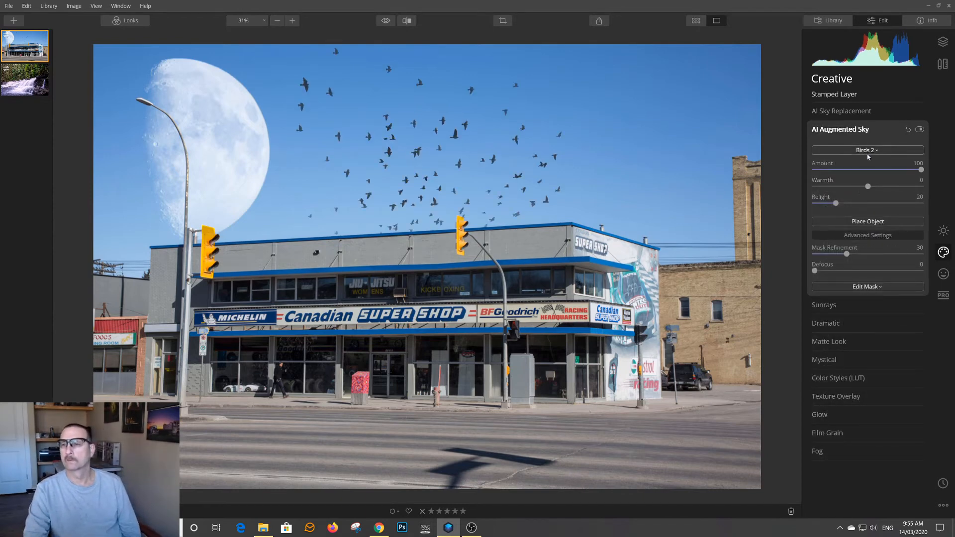
click(868, 150)
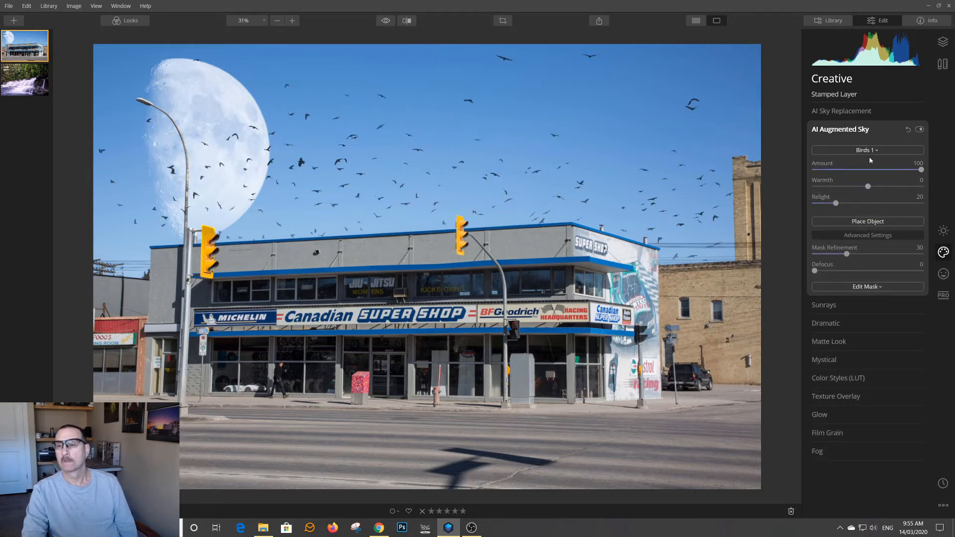
click(867, 149)
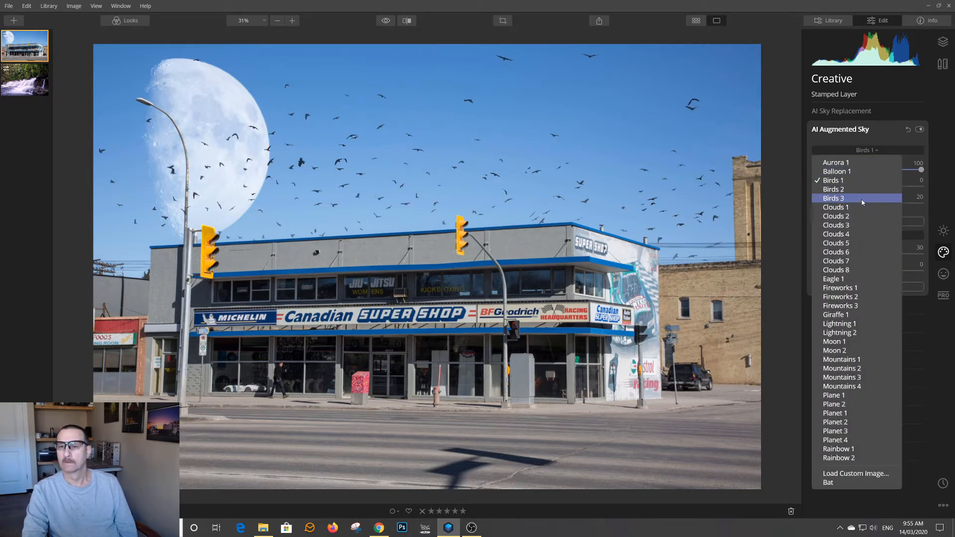
click(834, 197)
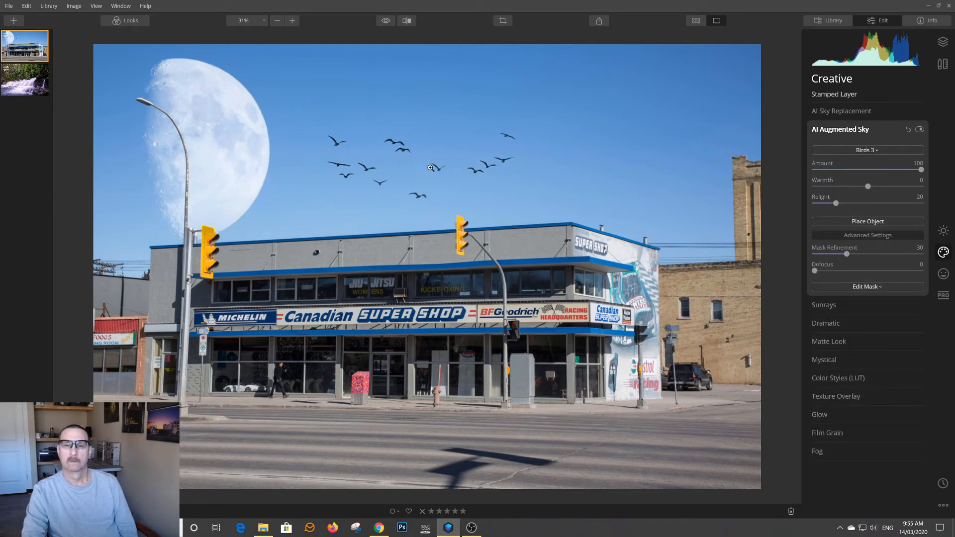
mouse_move(632, 171)
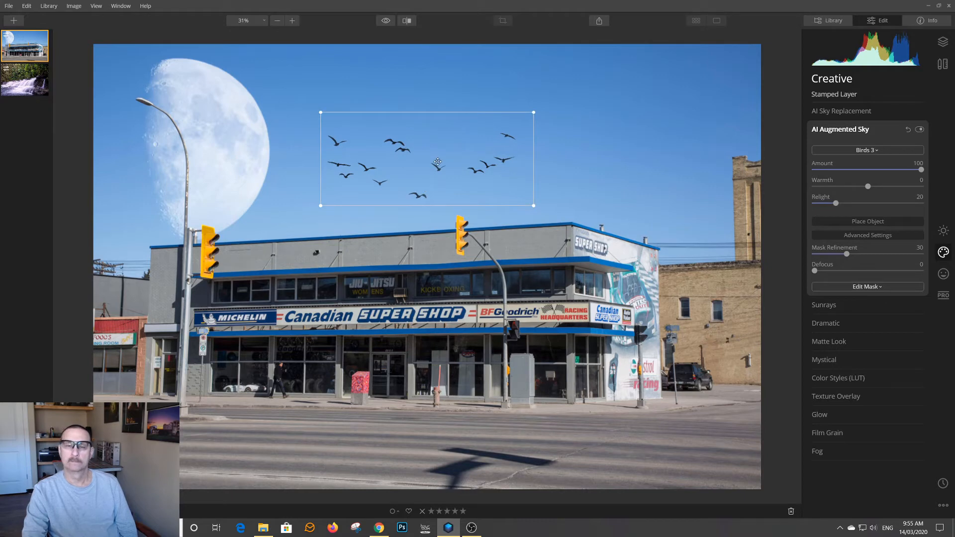
Move the gull flock over the moon, shrink it and settle it within the moon's face.
drag(438, 161, 240, 155)
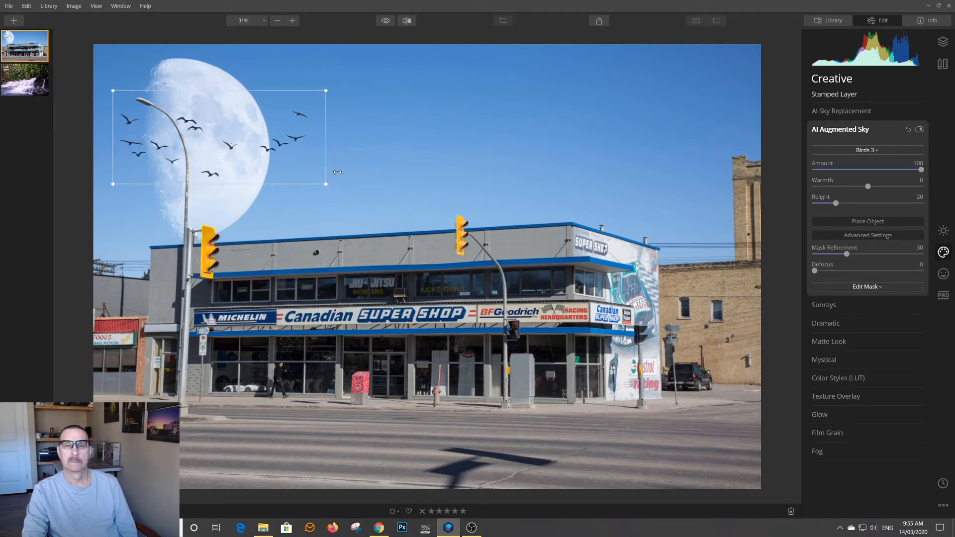
drag(327, 184, 274, 160)
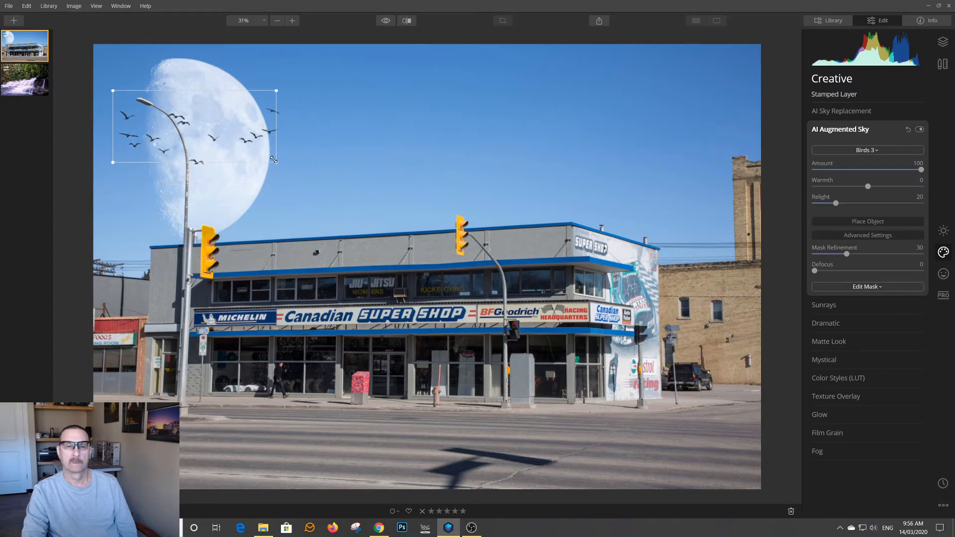
drag(194, 127, 206, 134)
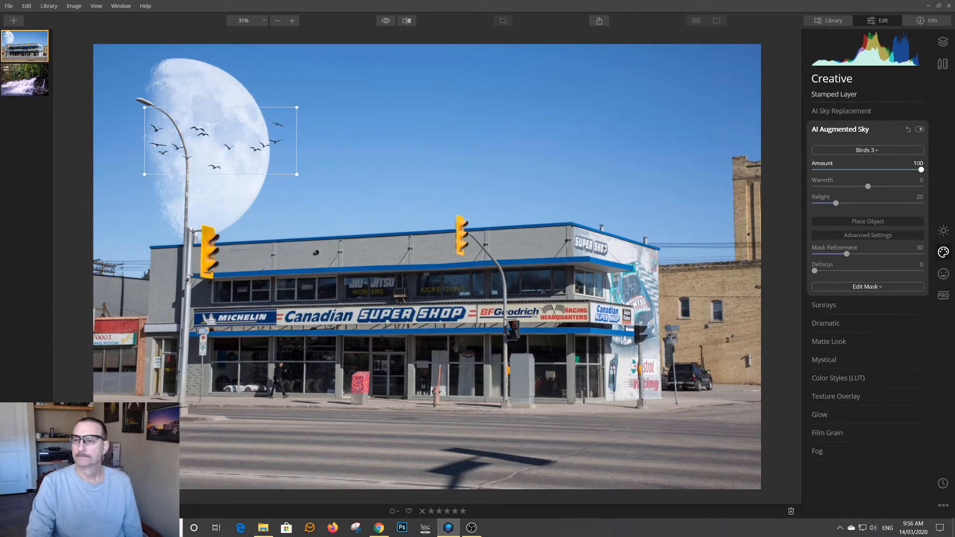
mouse_move(895, 102)
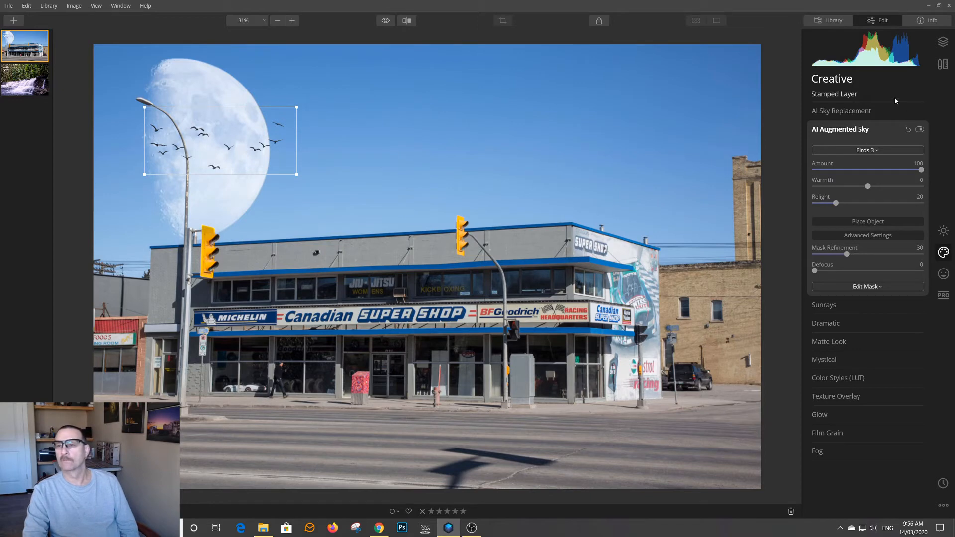
mouse_move(831, 270)
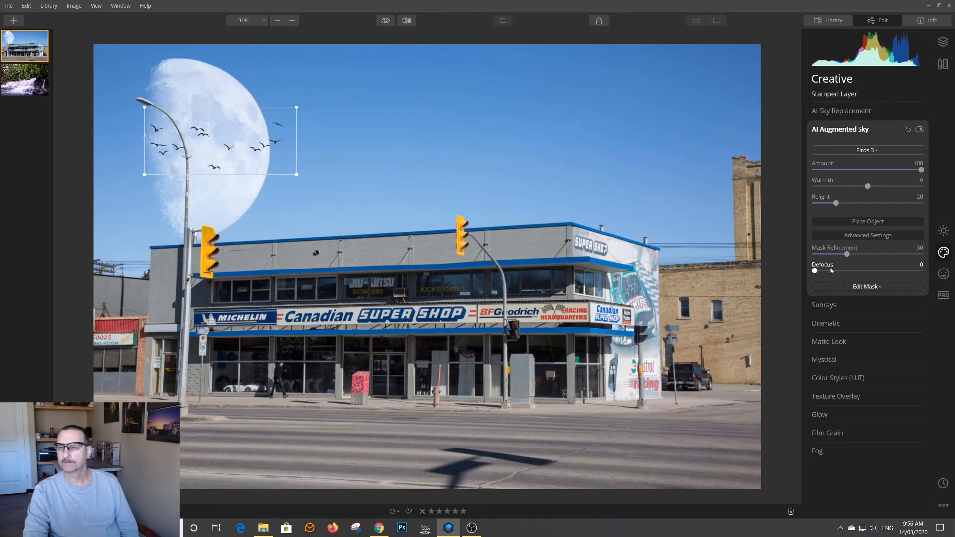
Give the flock slight defocus, relight 23 and warmth 22 to blend with the sky.
drag(815, 271, 823, 271)
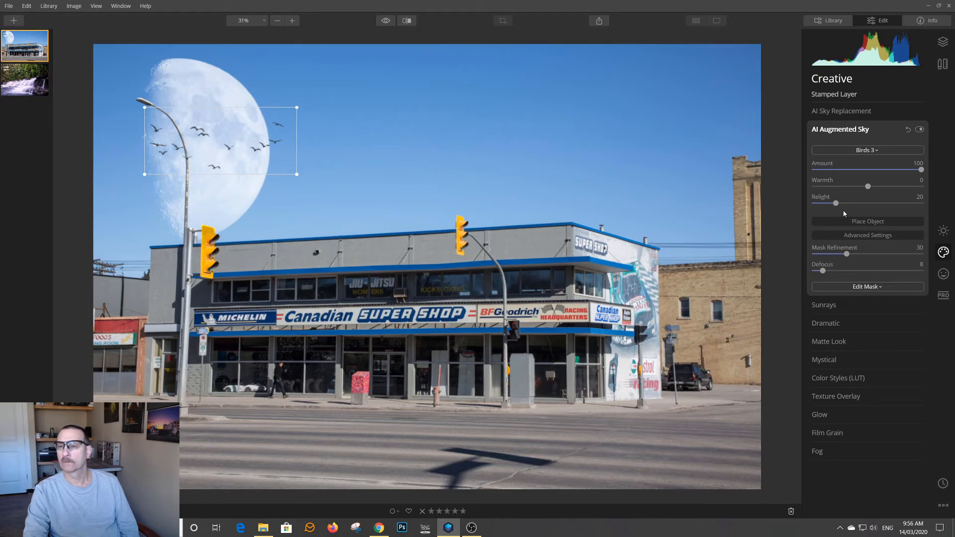
drag(836, 203, 841, 203)
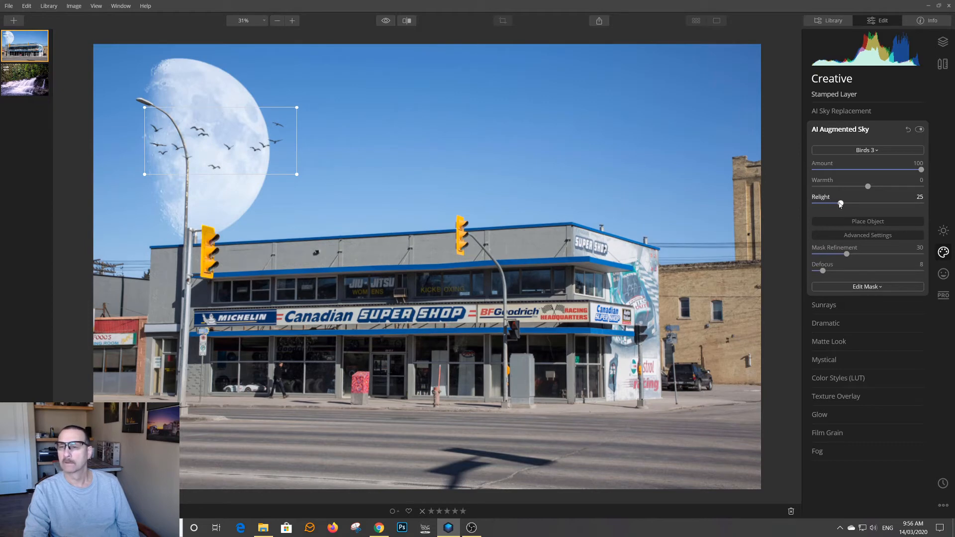
drag(867, 186, 878, 186)
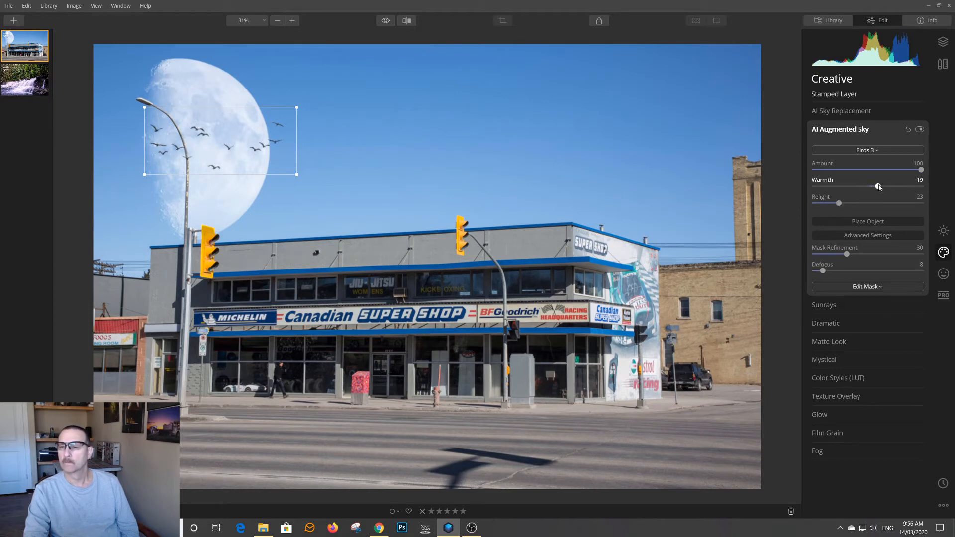
drag(878, 186, 880, 186)
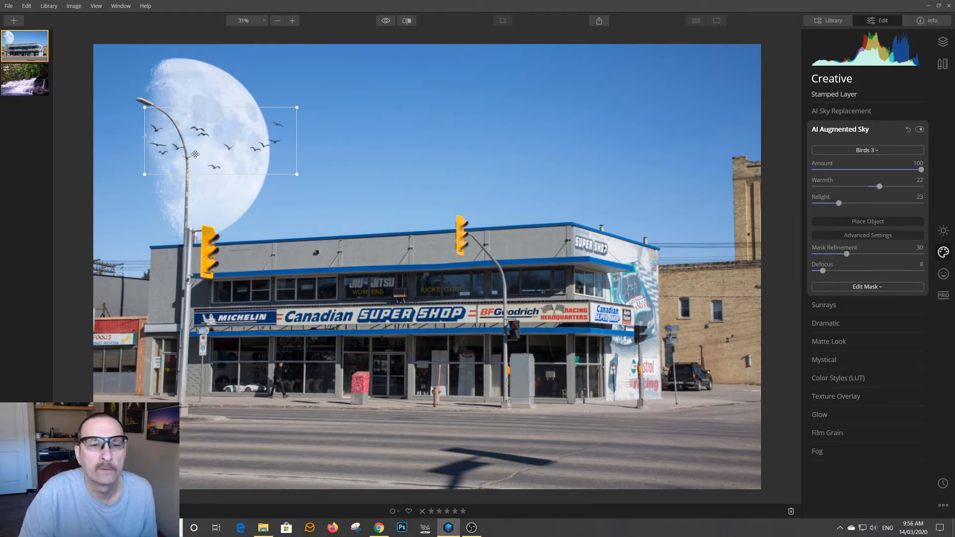
mouse_move(264, 27)
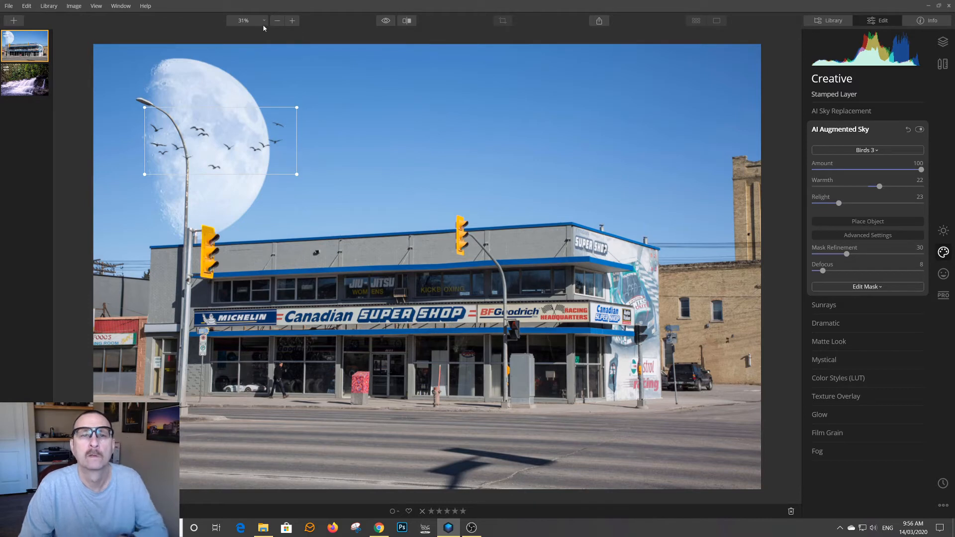
Zoom the image to 100% to inspect the gulls crossing the moon.
click(247, 20)
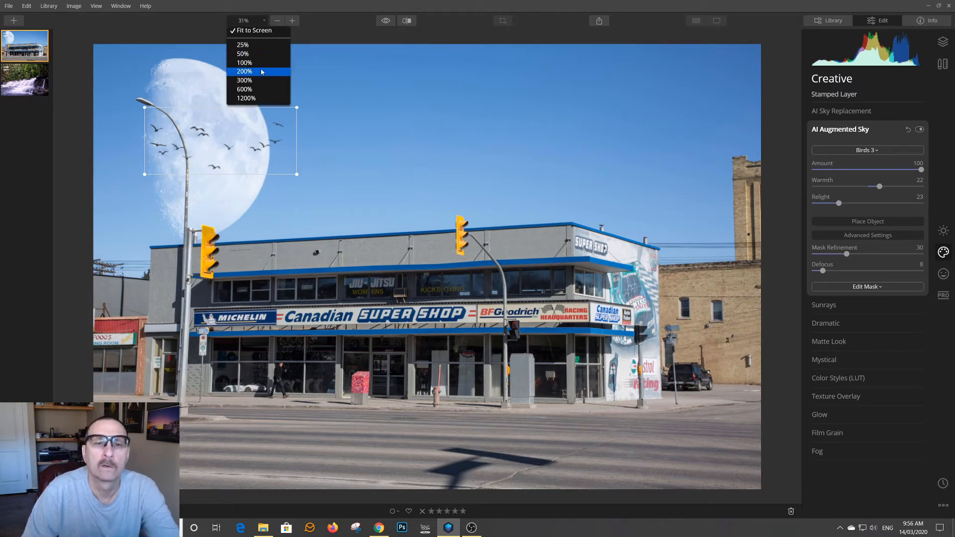
click(243, 62)
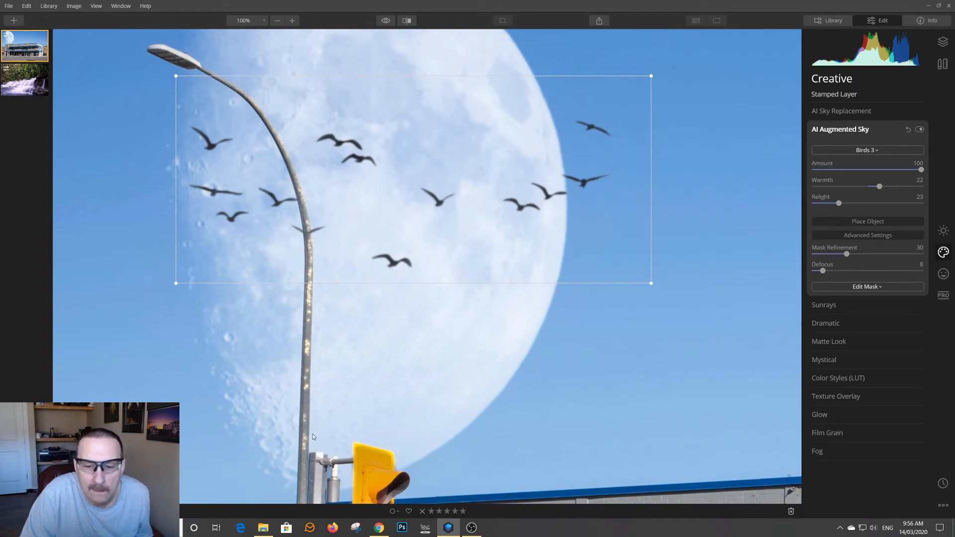
mouse_move(305, 195)
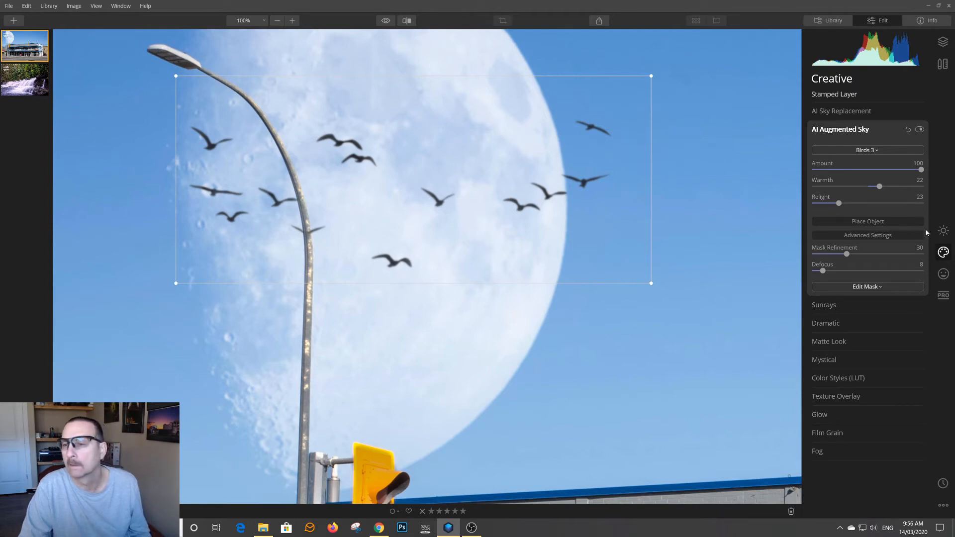
Brush-erase the gull flock's mask at 50% opacity, fading birds near the lamp post.
click(868, 286)
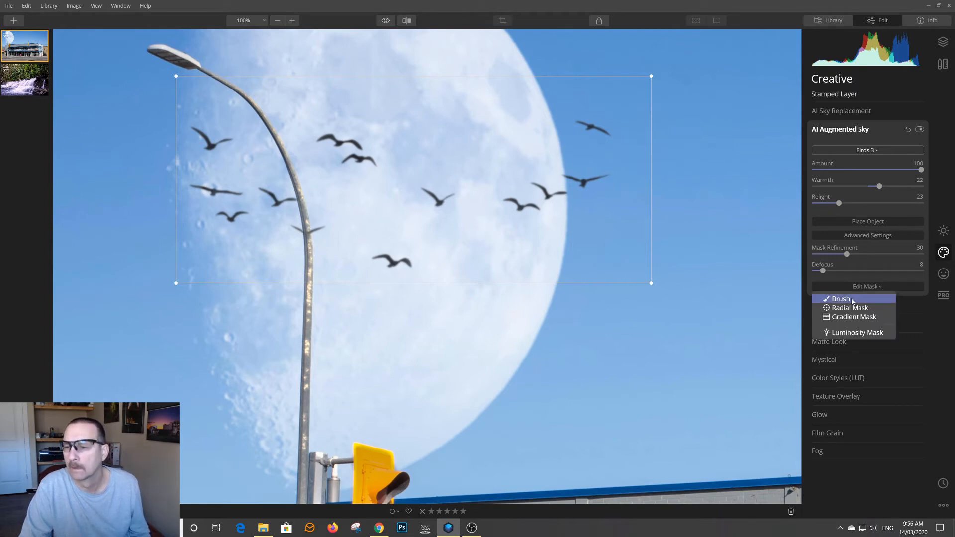
click(840, 299)
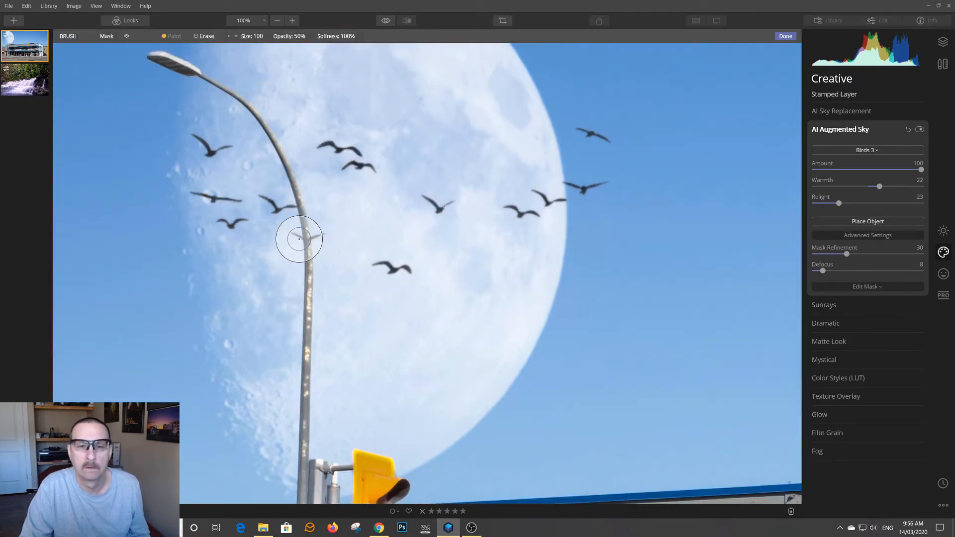
drag(298, 237, 333, 250)
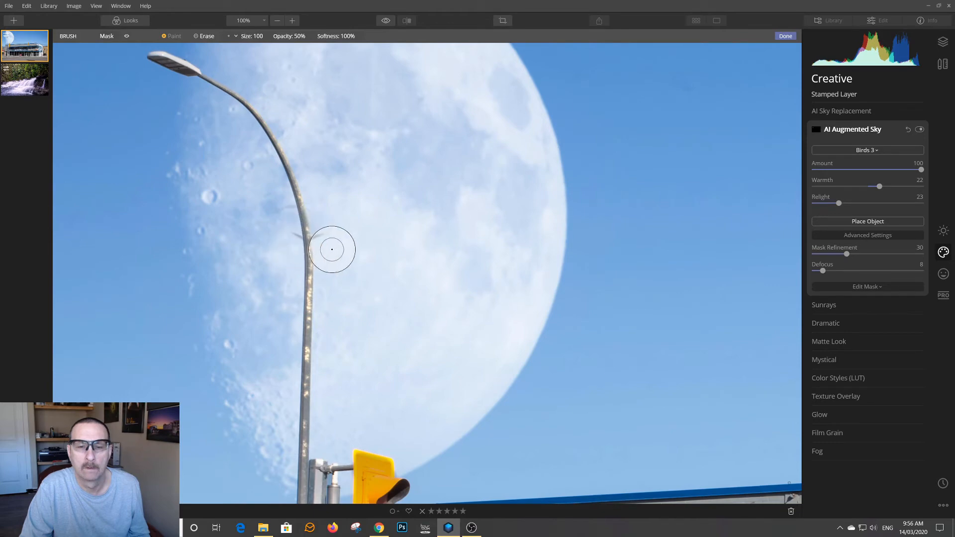
mouse_move(278, 200)
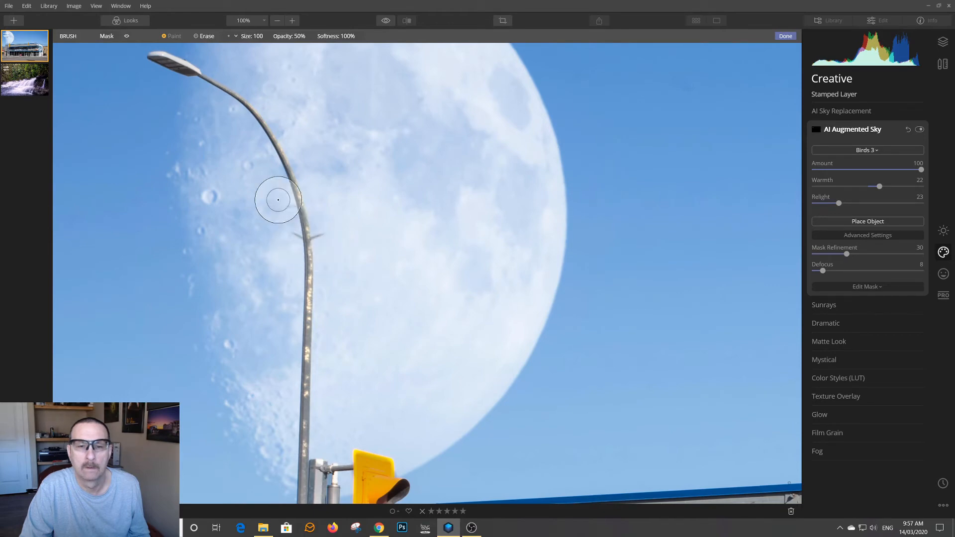
drag(278, 200, 184, 121)
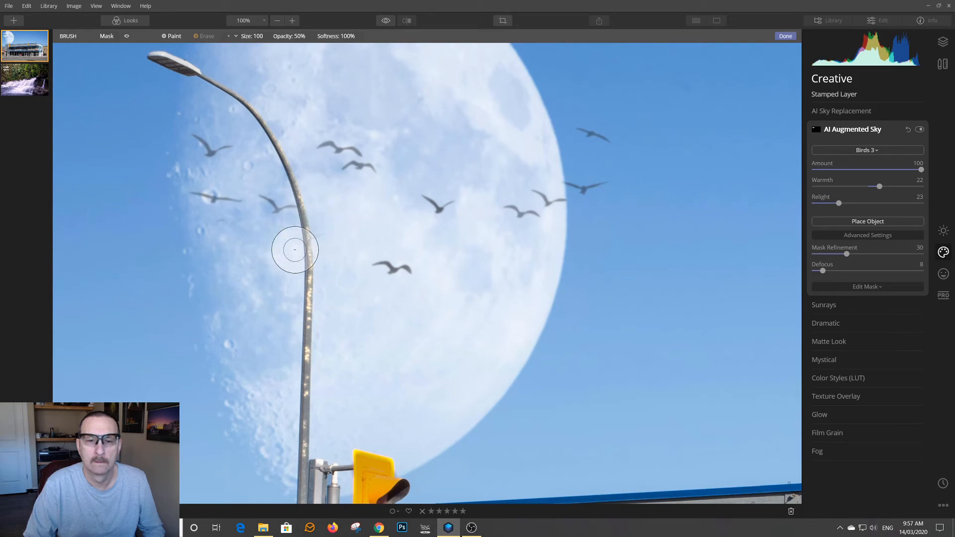
Paint the flock back at 100% opacity, erasing only the gull over the lamp post.
click(299, 36)
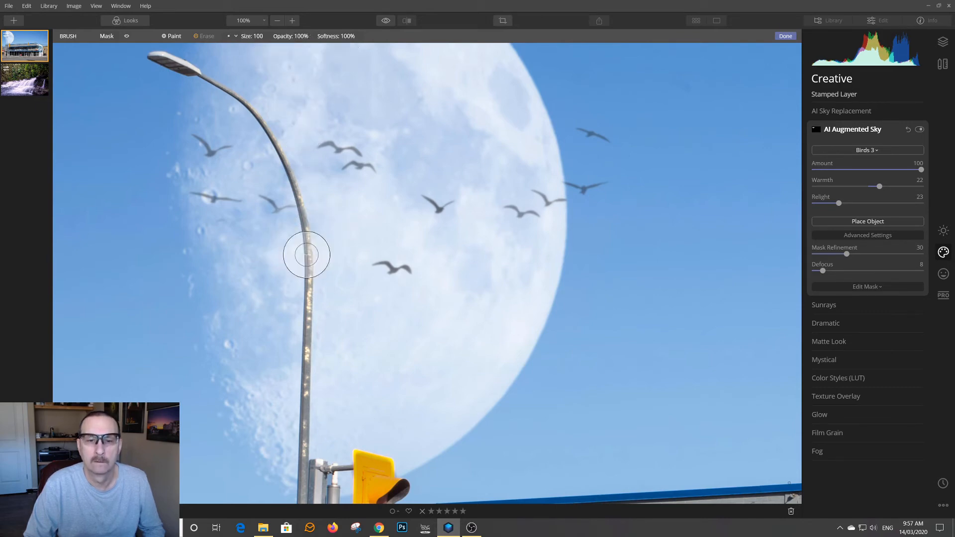
mouse_move(306, 265)
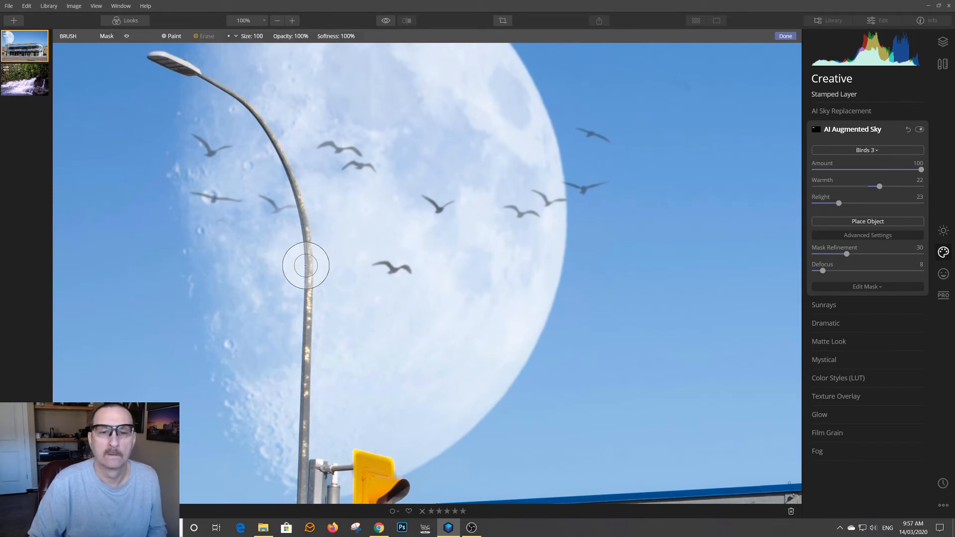
mouse_move(190, 70)
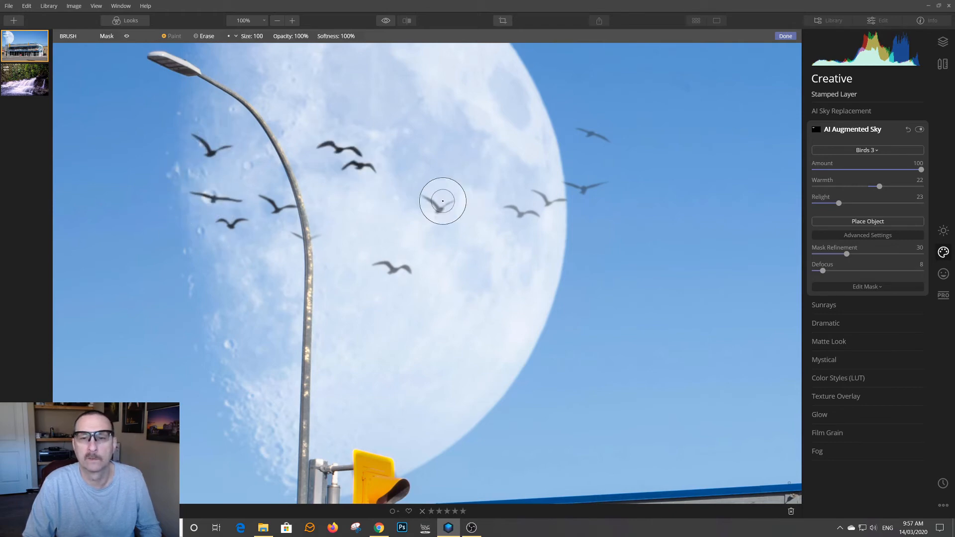
drag(442, 201, 647, 172)
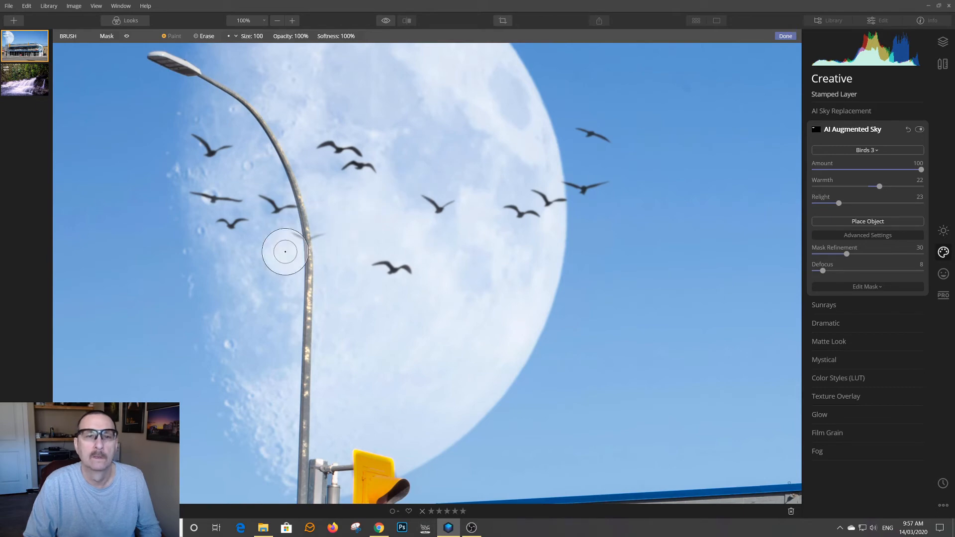
click(171, 36)
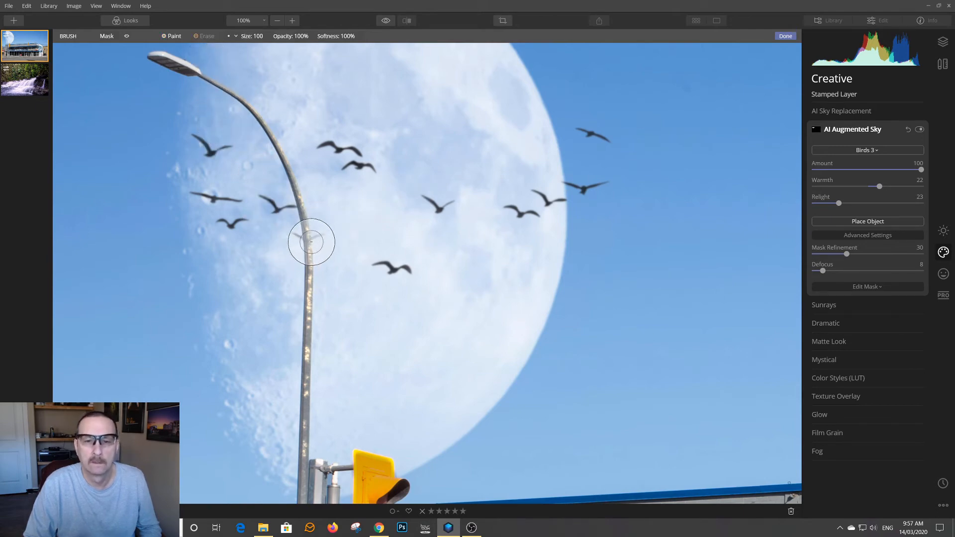
mouse_move(310, 306)
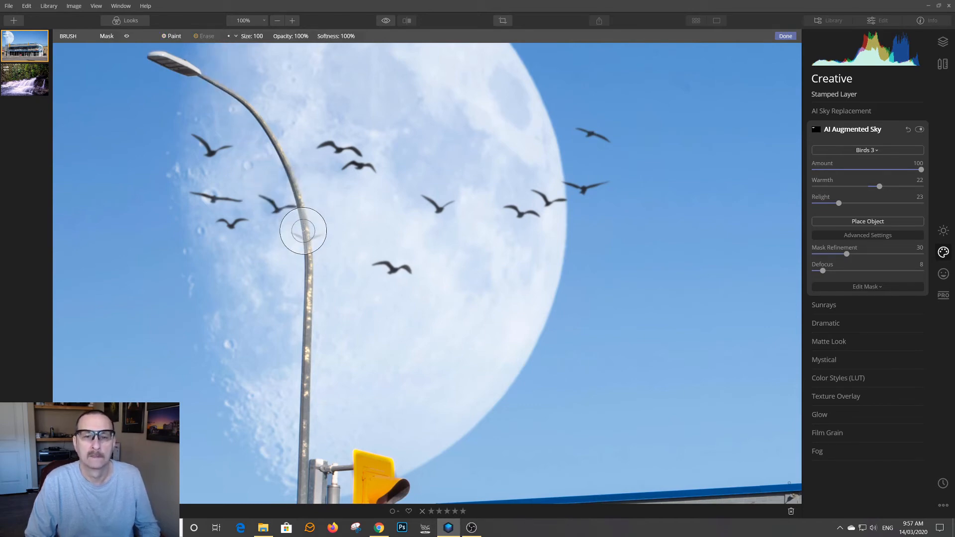
mouse_move(306, 241)
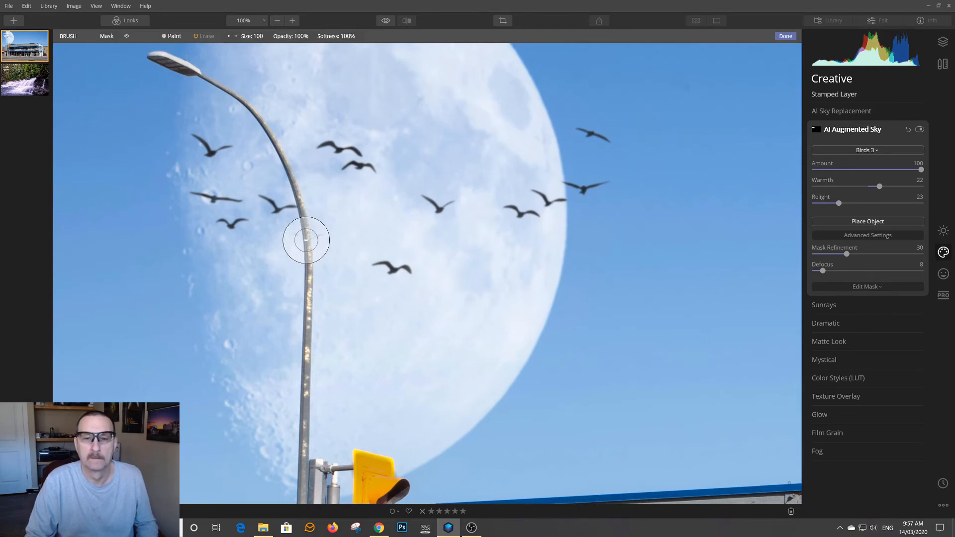
click(265, 20)
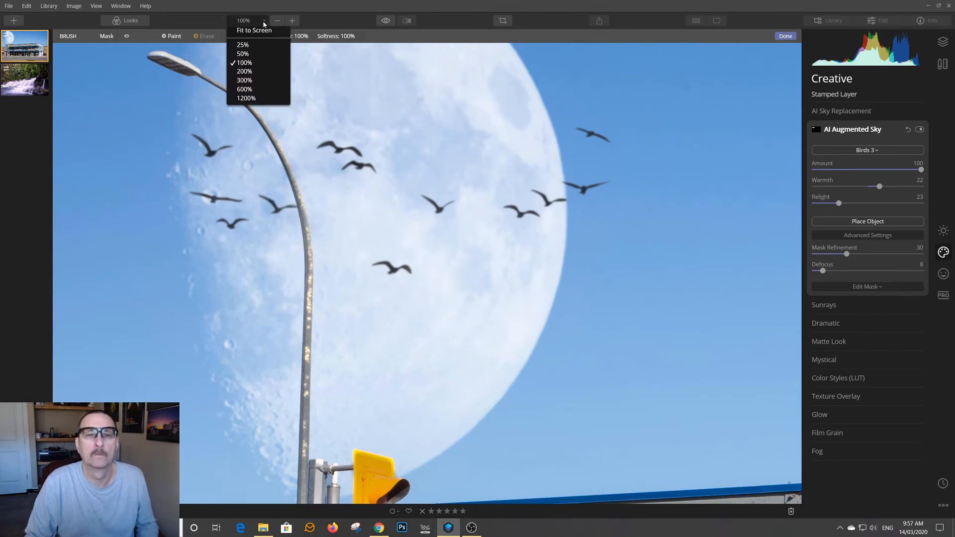
Fit the whole storefront photo to the screen.
click(254, 30)
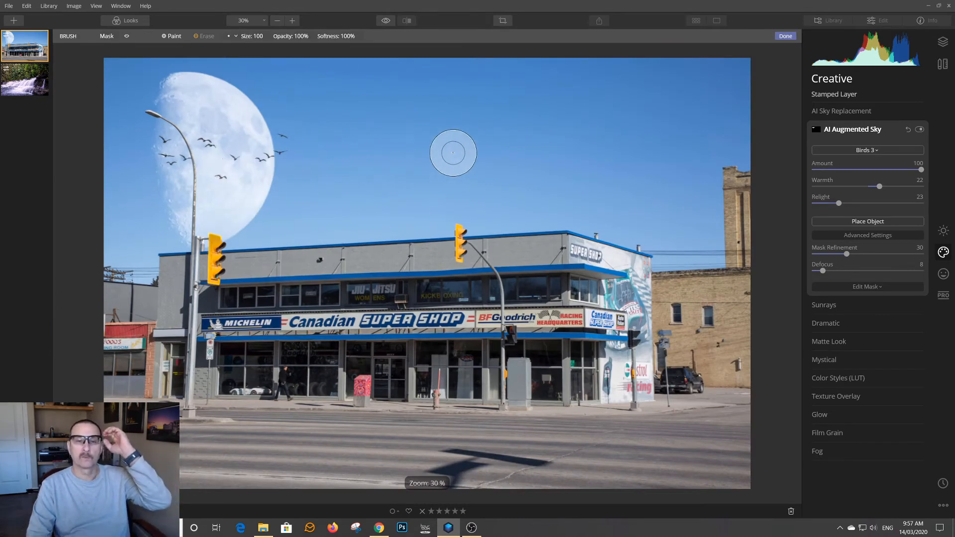
mouse_move(748, 149)
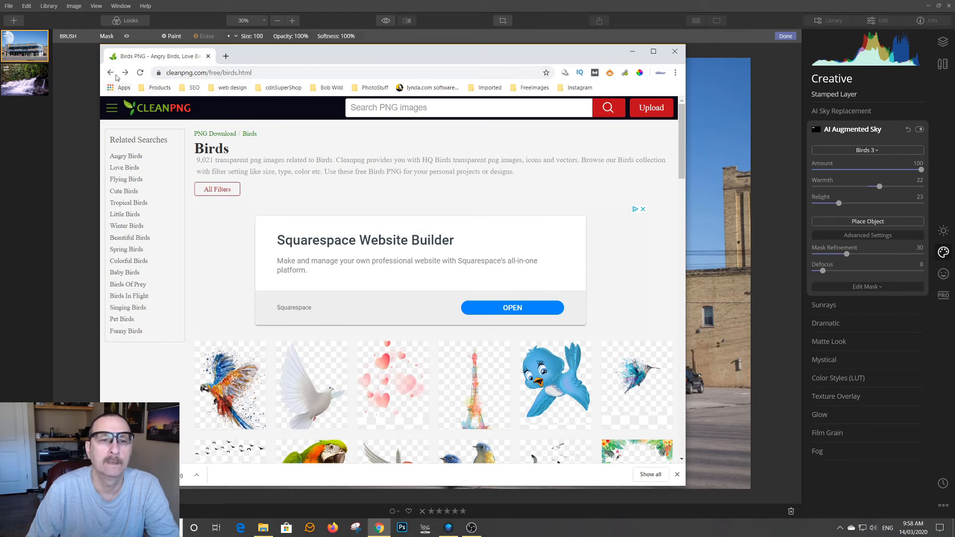
Go back to the CleanPNG home page and scroll down it.
click(110, 71)
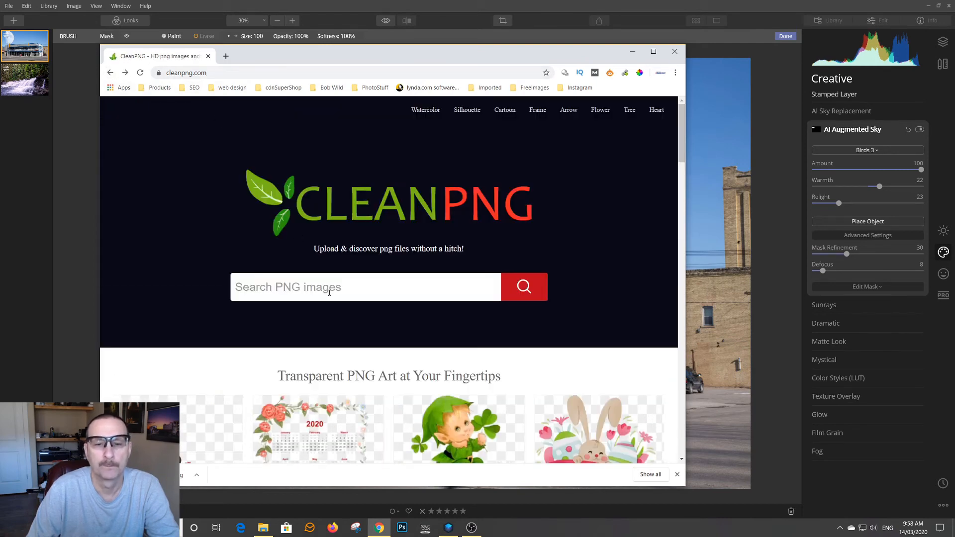
mouse_move(346, 240)
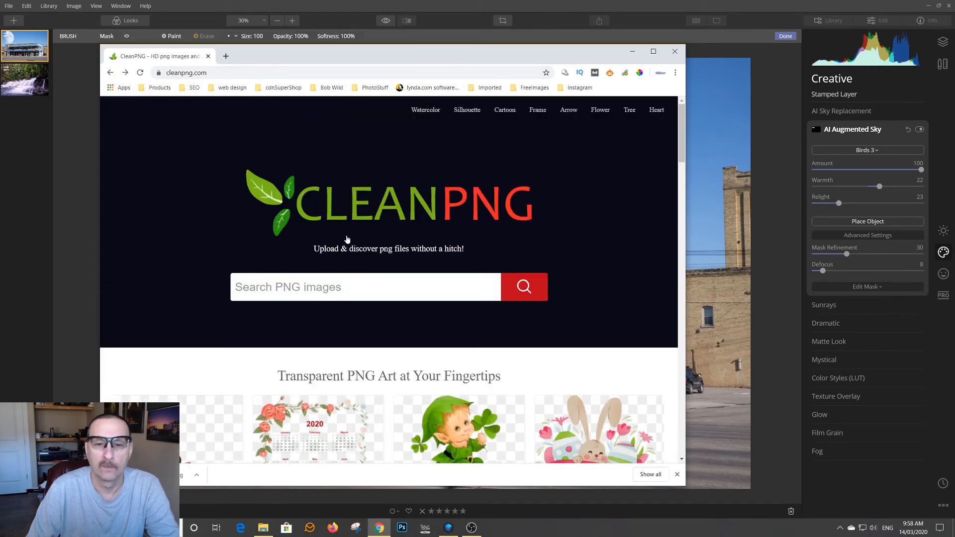
scroll(down, 3)
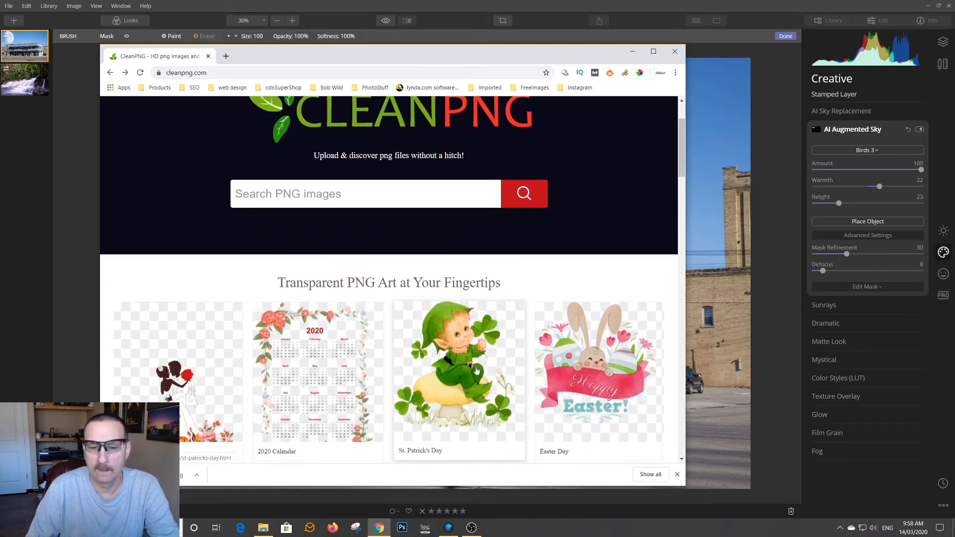
scroll(down, 3)
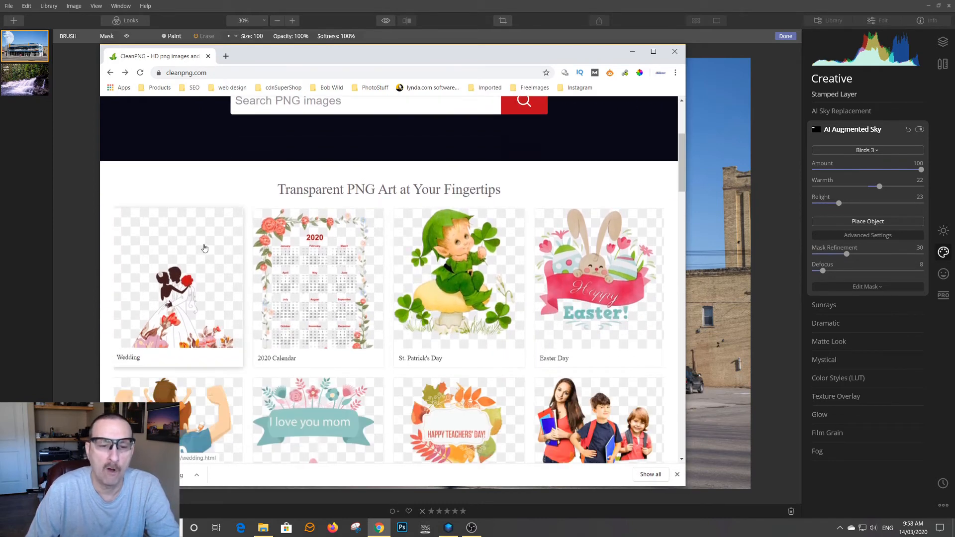
scroll(down, 3)
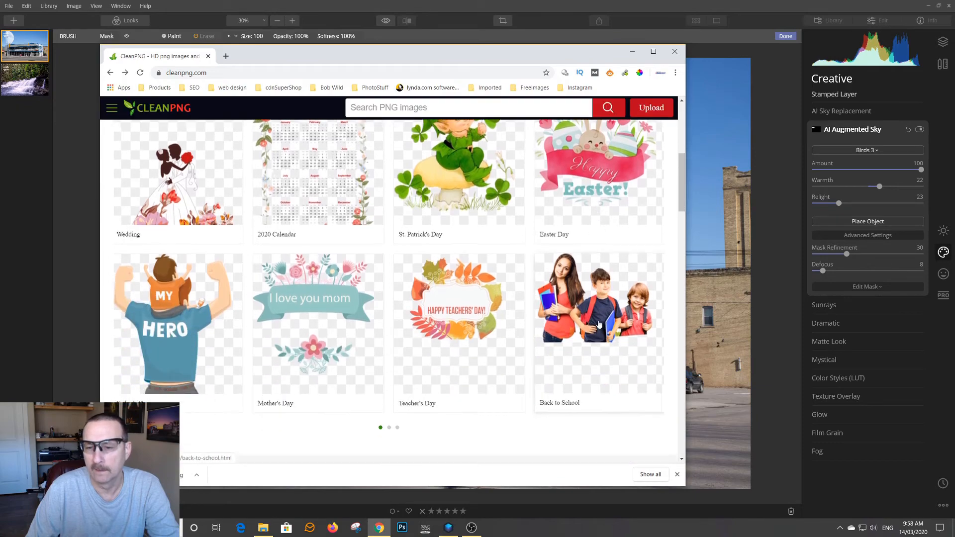
scroll(down, 3)
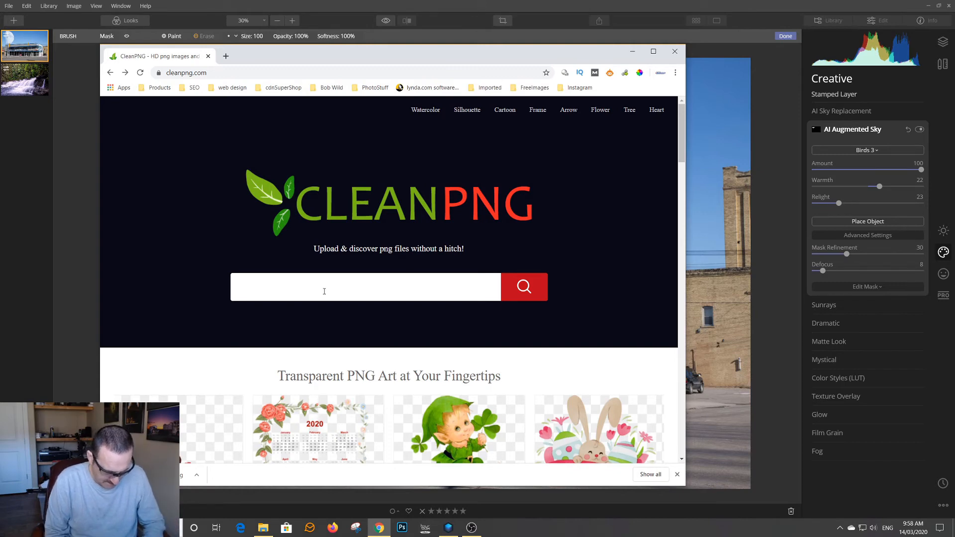
Search CleanPNG for 'tigers' and reach the Tony the Tiger cartoon's Free Download option.
text(tiggers)
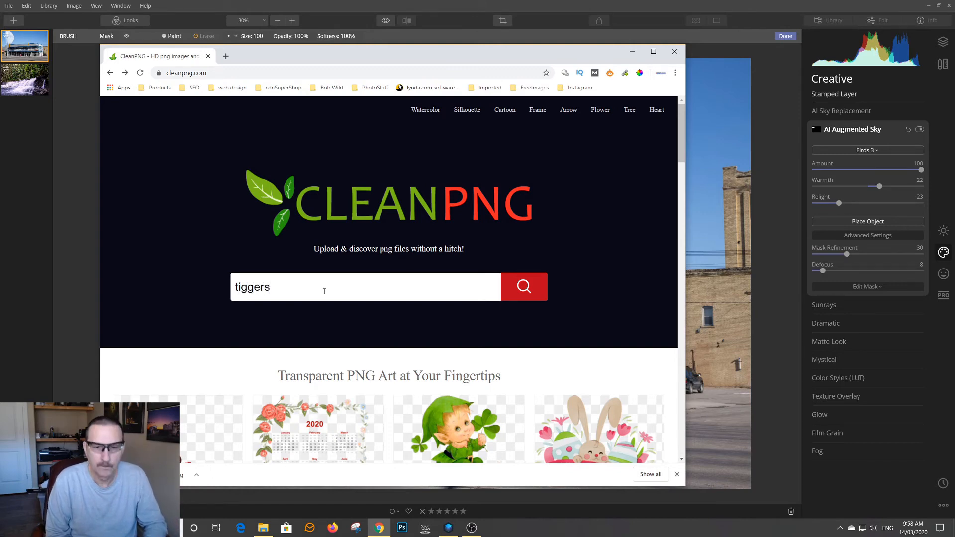
key(Backspace)
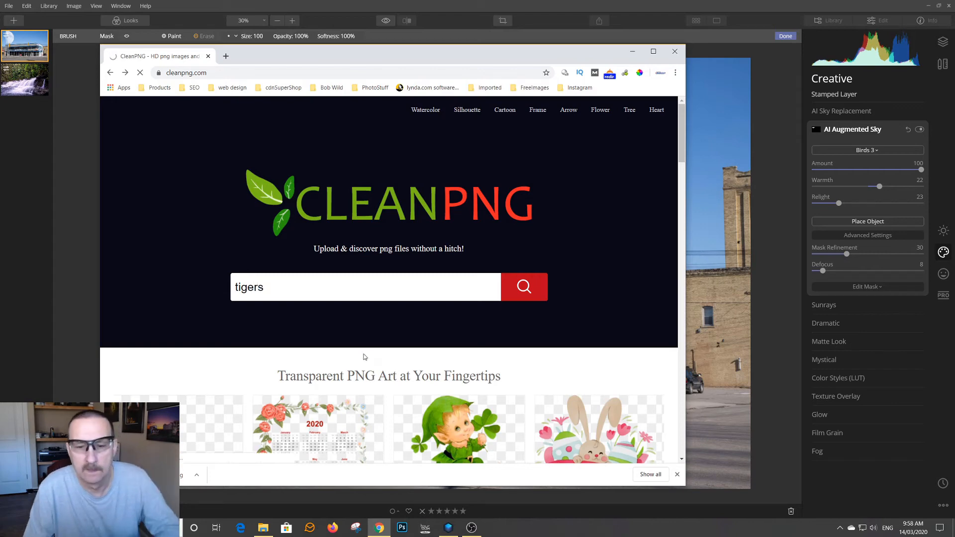
click(523, 287)
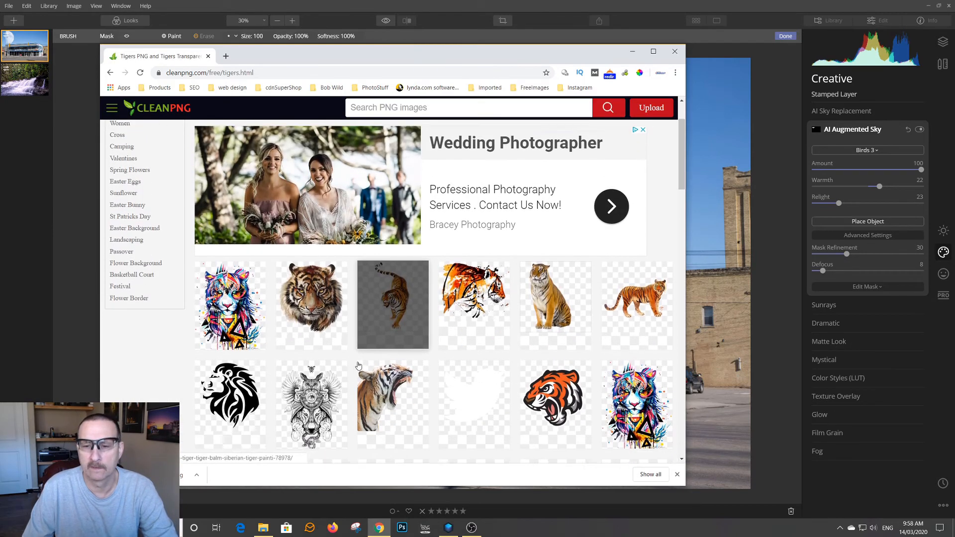
scroll(down, 3)
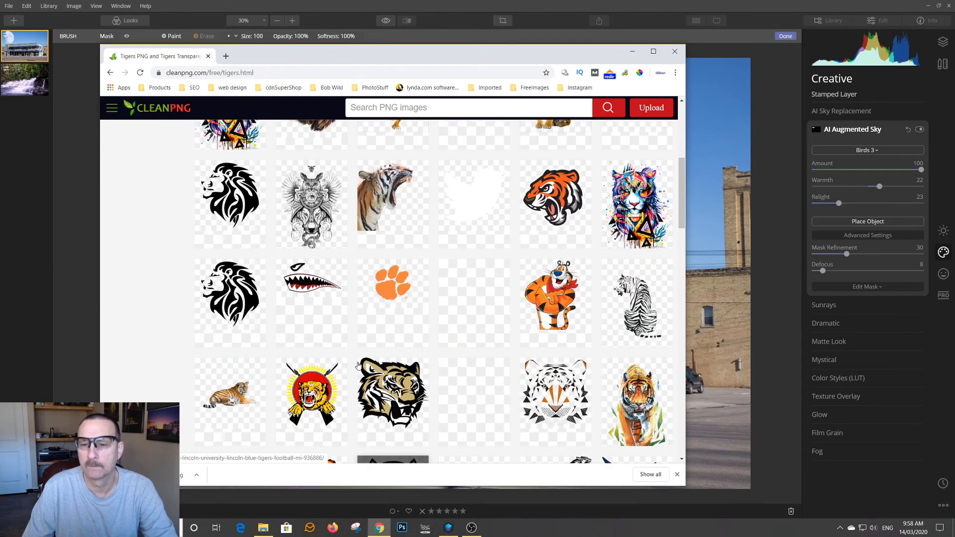
scroll(down, 3)
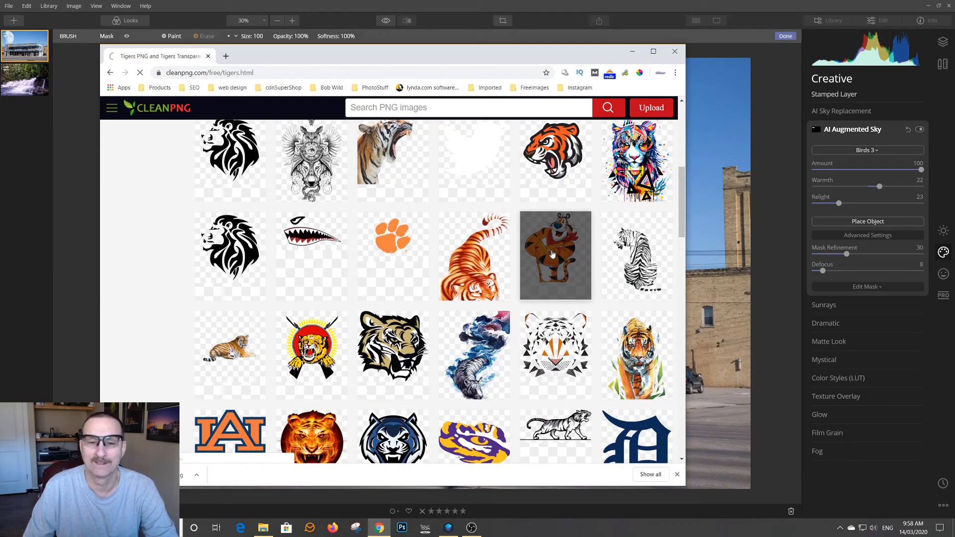
click(553, 255)
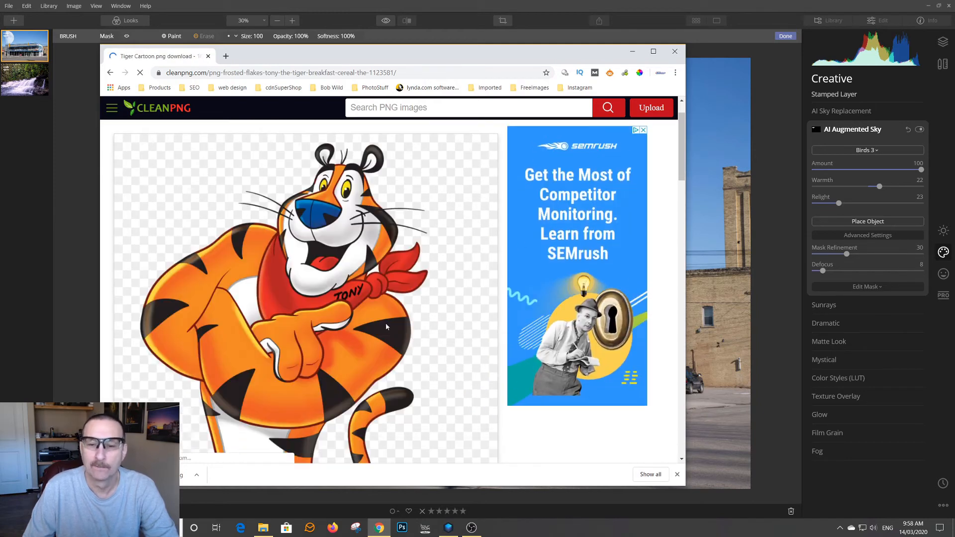
scroll(down, 3)
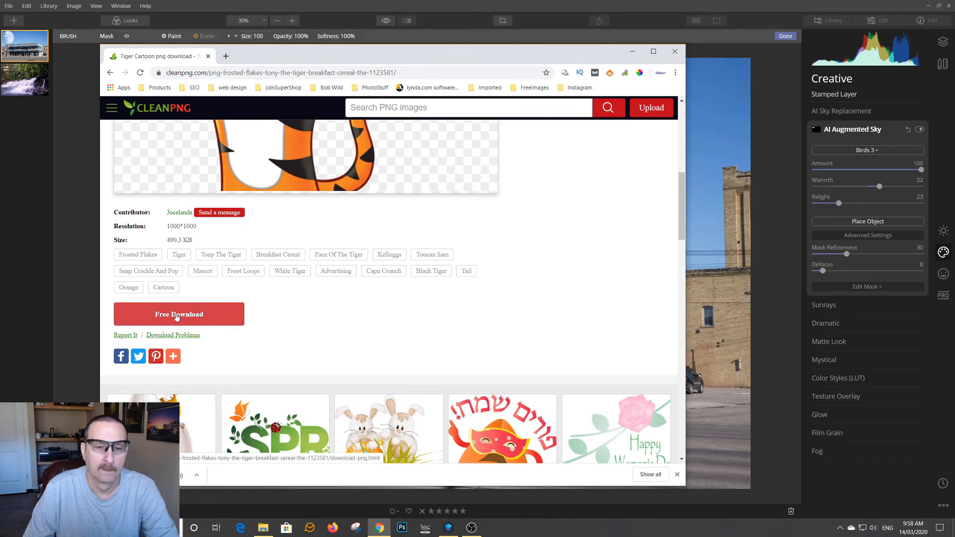
Download the cartoon and save it as TonyTheTigger in the Textures_Overlays KissPNG folder.
click(179, 313)
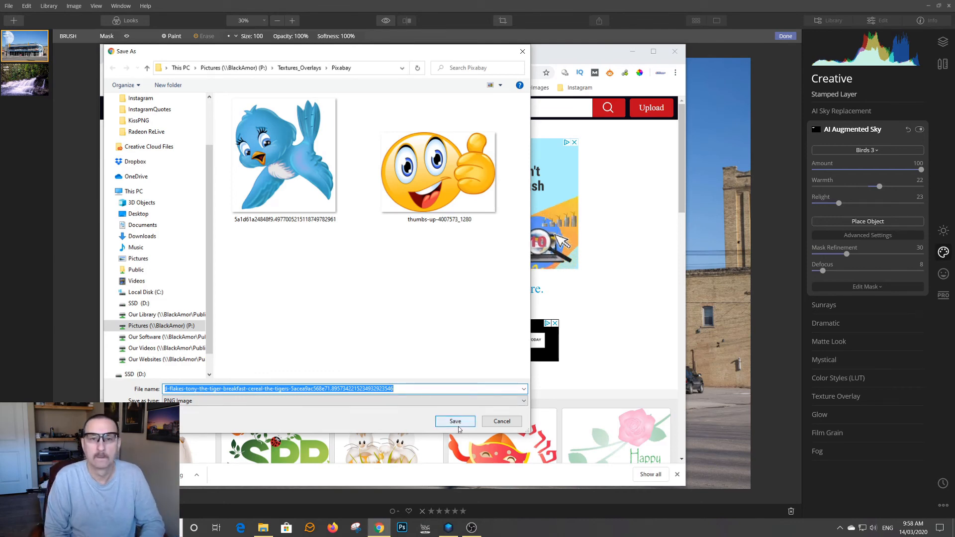
click(438, 171)
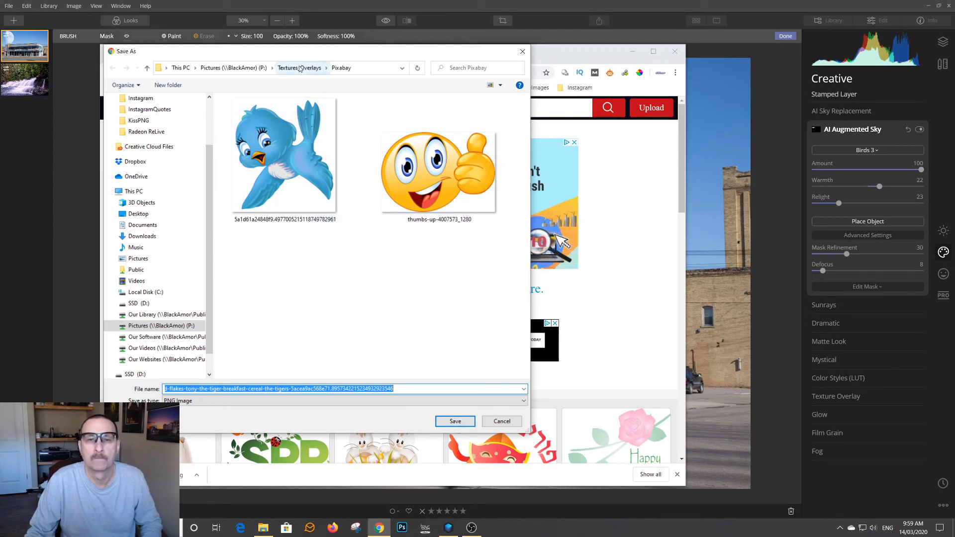
click(299, 68)
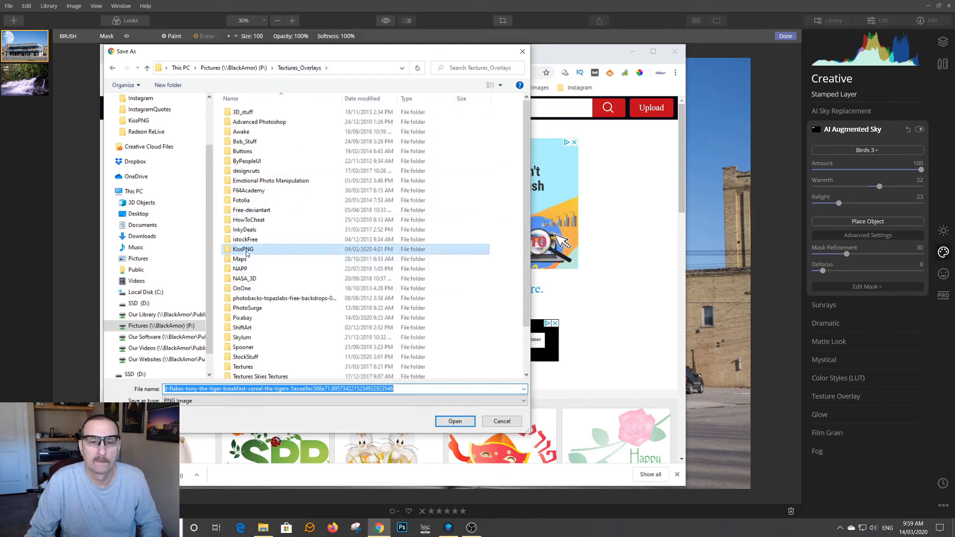
double_click(242, 249)
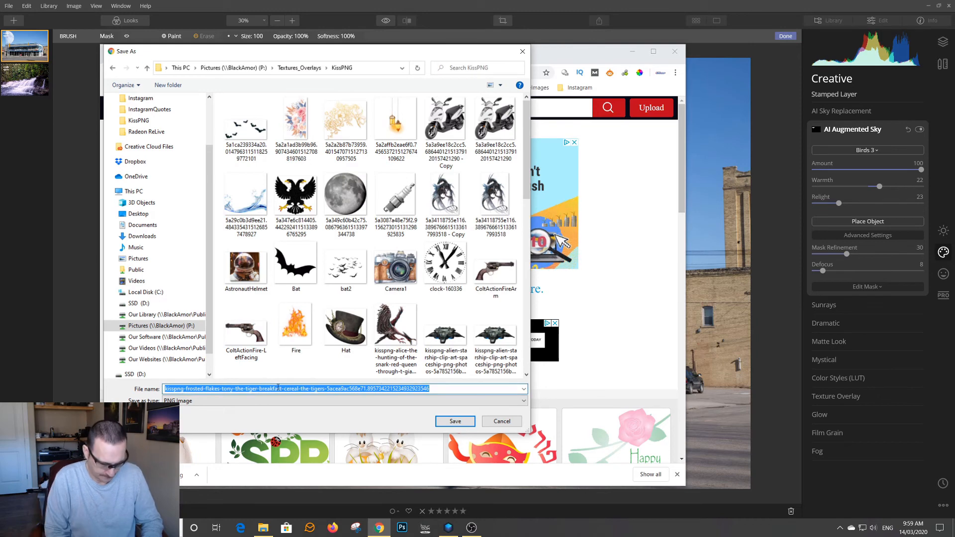
text(Tony)
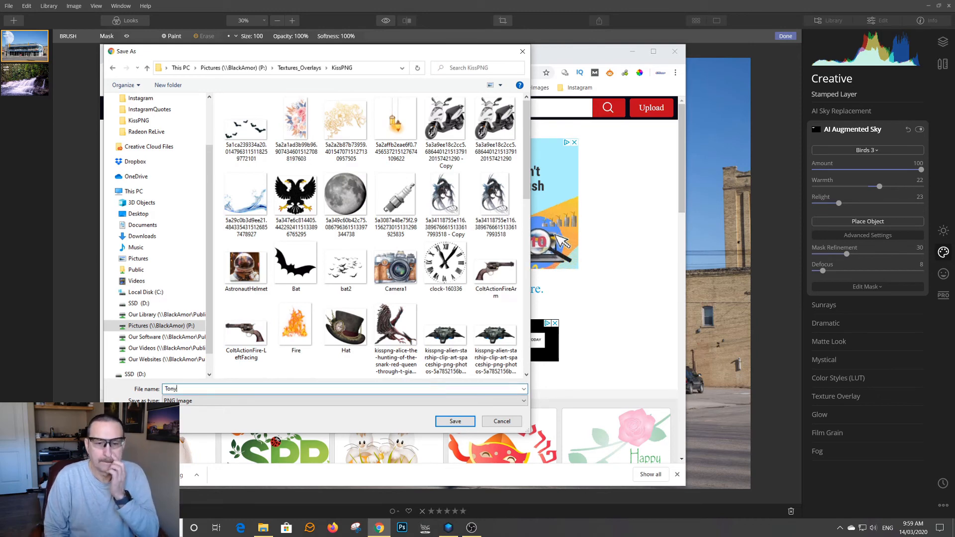
text(TheTigger)
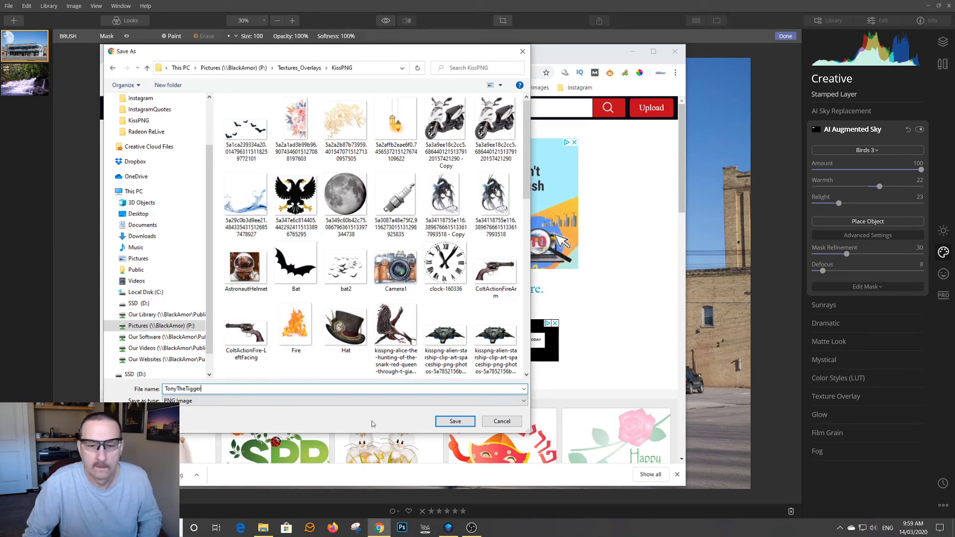
click(454, 422)
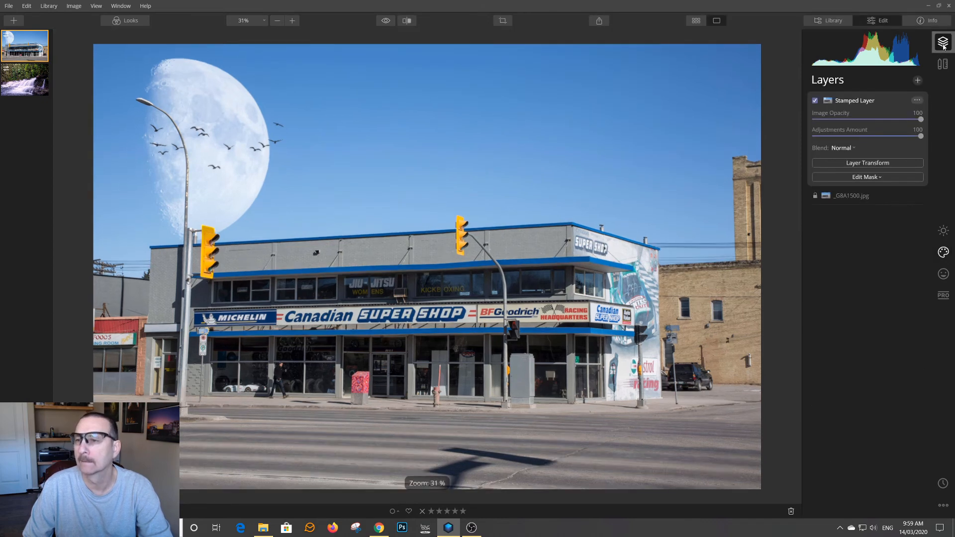
Create a new stamped layer merging the moon and gulls.
click(917, 80)
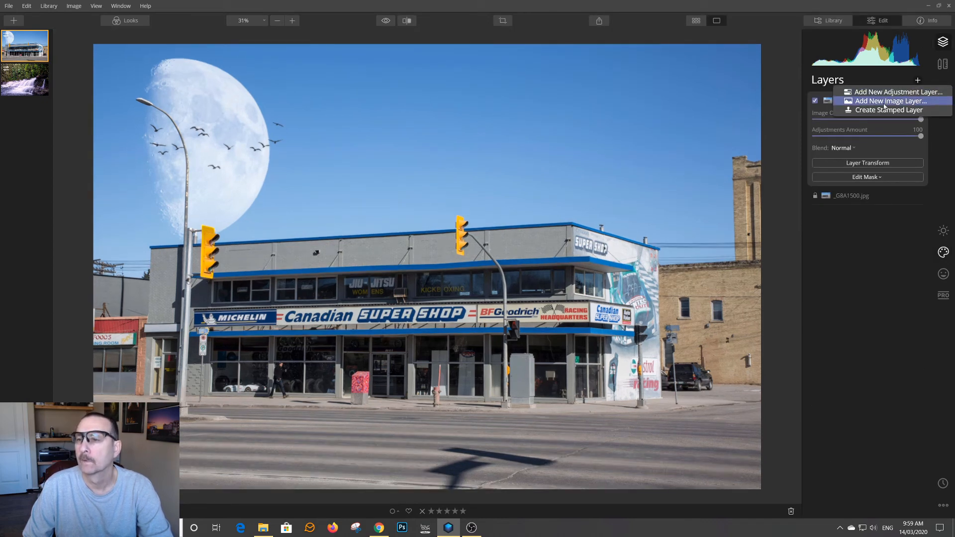
click(887, 110)
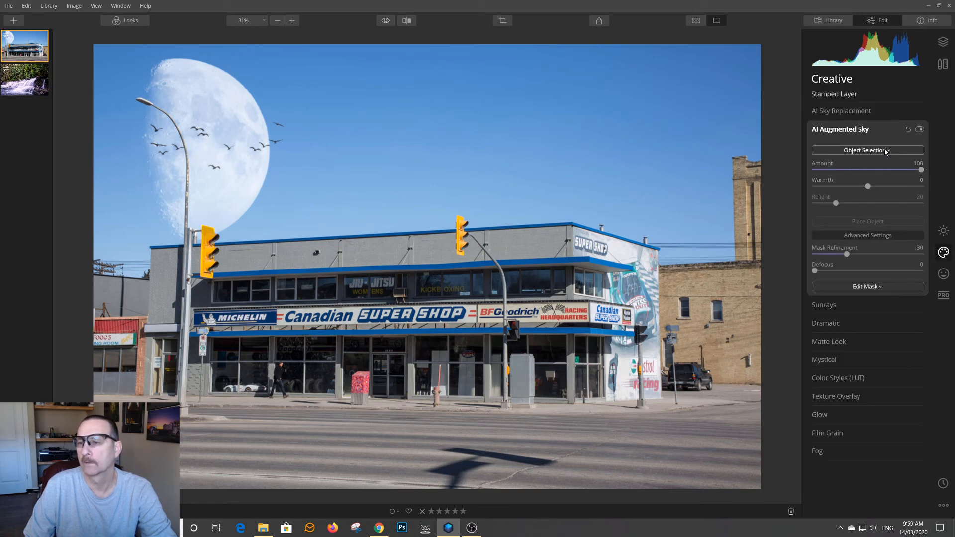
Load the saved TonyTheTigger image from KissPNG as a custom sky object.
click(868, 149)
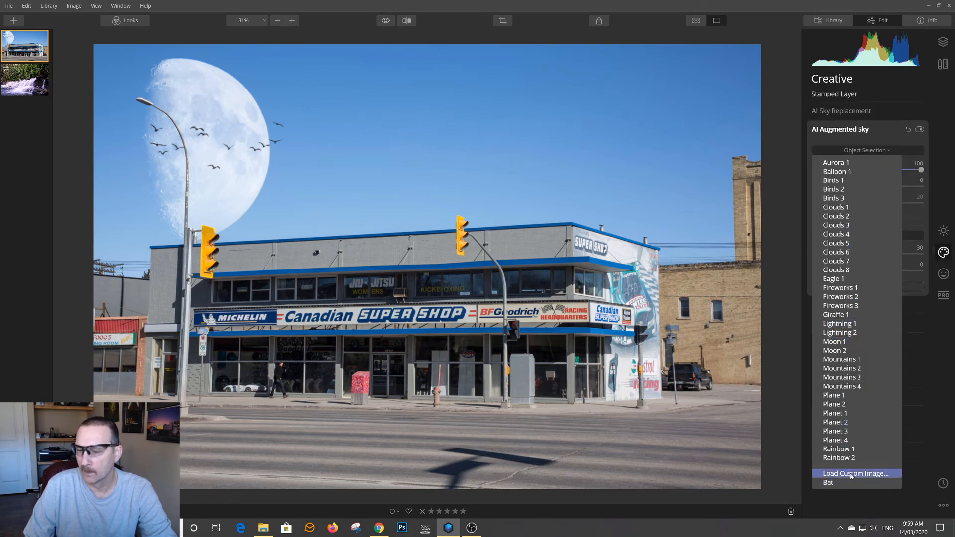
mouse_move(855, 386)
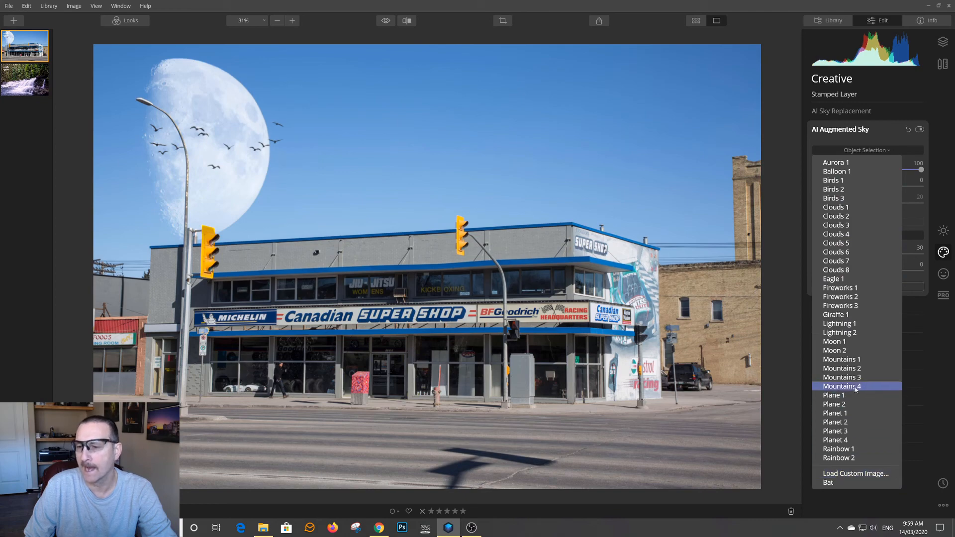
click(855, 473)
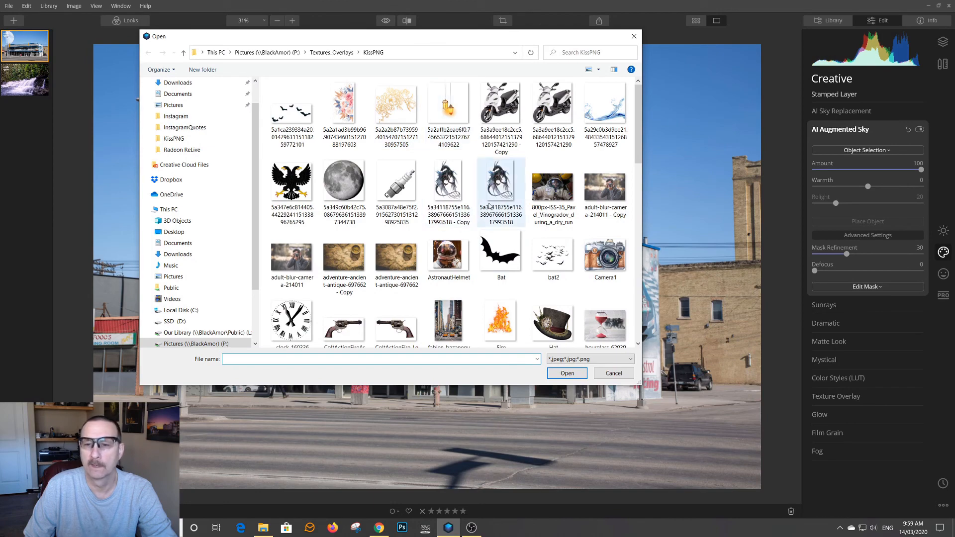
scroll(down, 3)
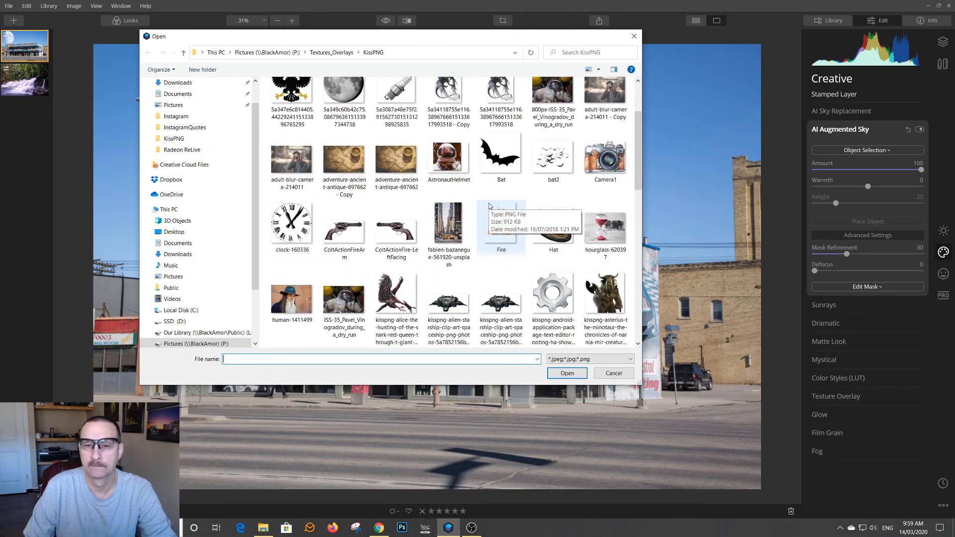
scroll(down, 3)
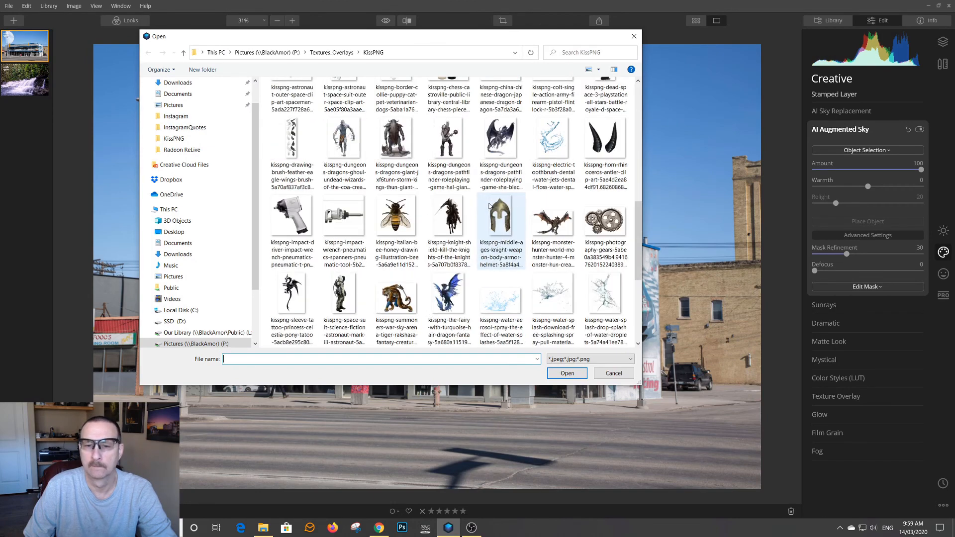
click(553, 304)
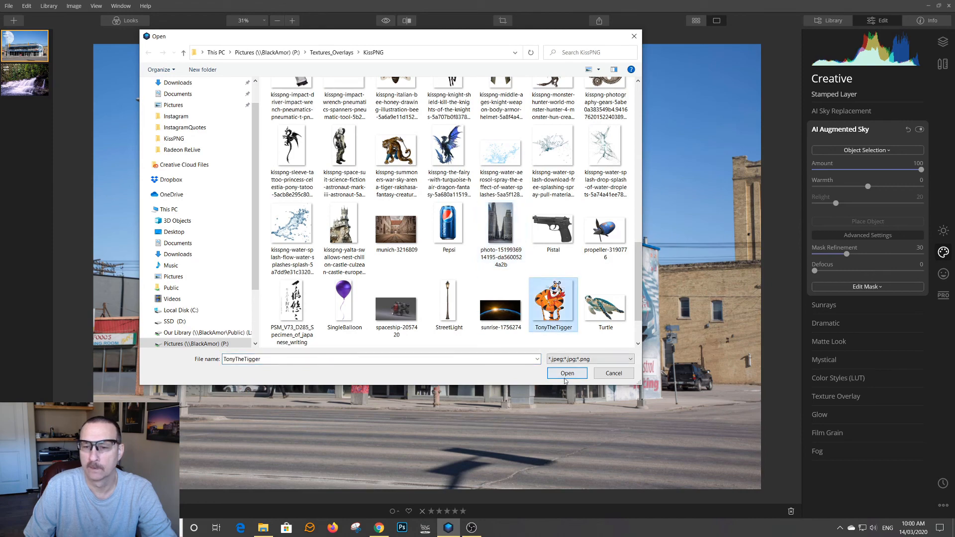
click(567, 373)
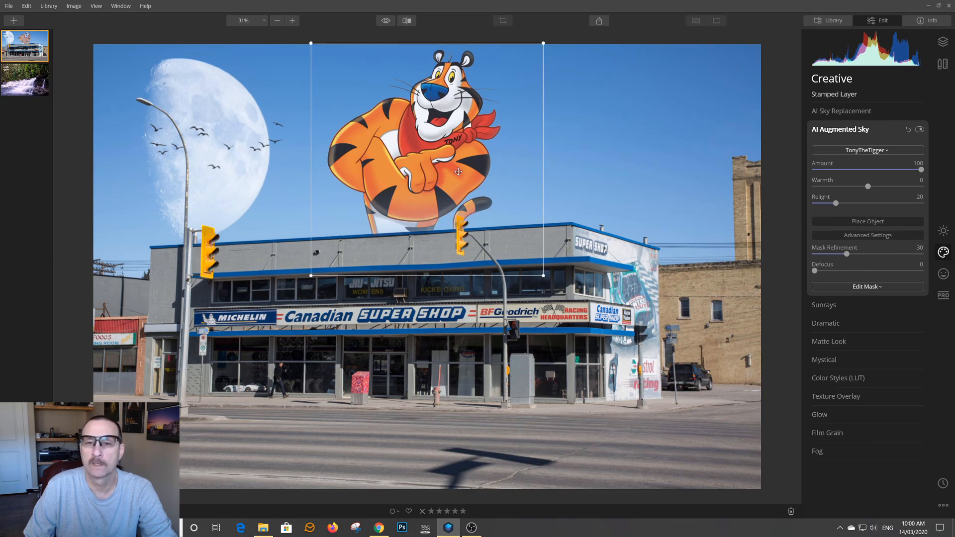
Drag the tiger cartoon rightward above the store roof and confirm its placement.
drag(458, 172, 517, 175)
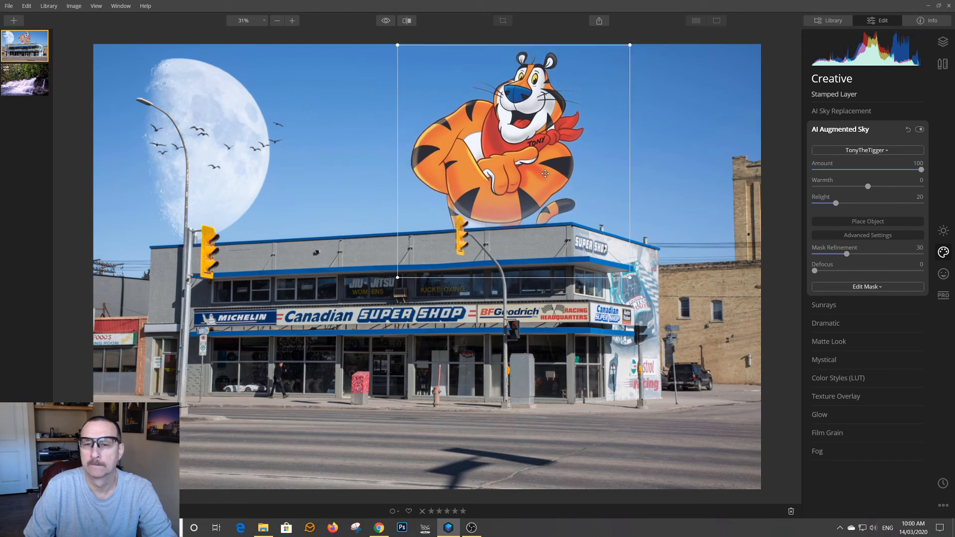
drag(545, 173, 549, 172)
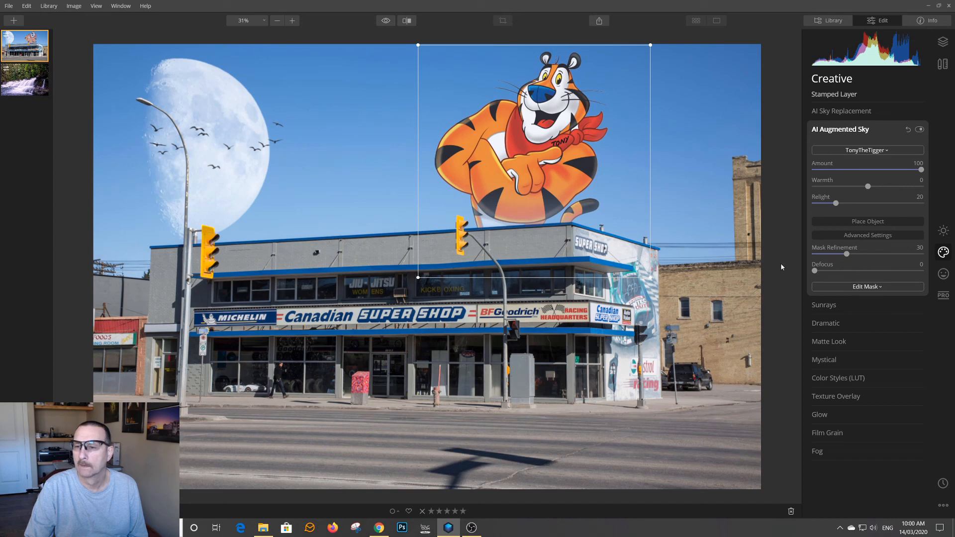
click(839, 129)
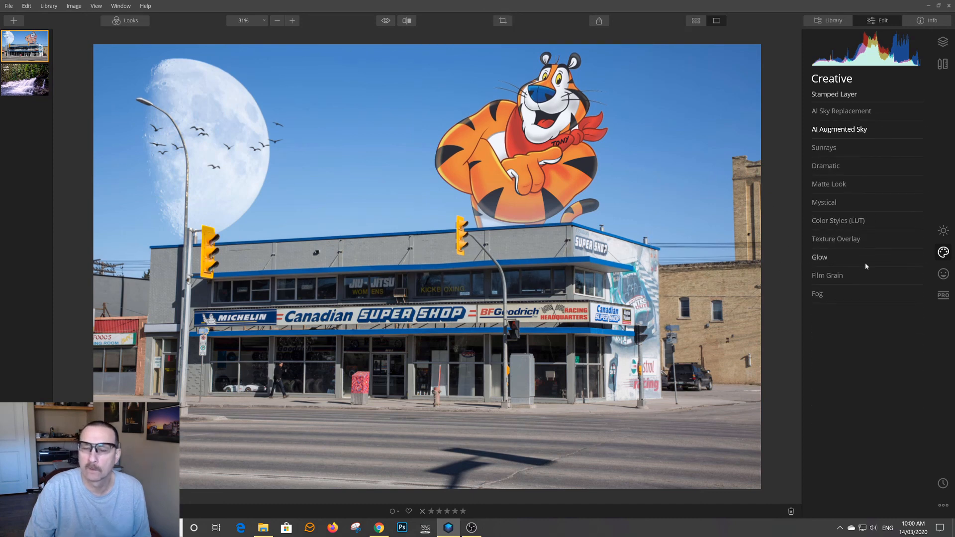